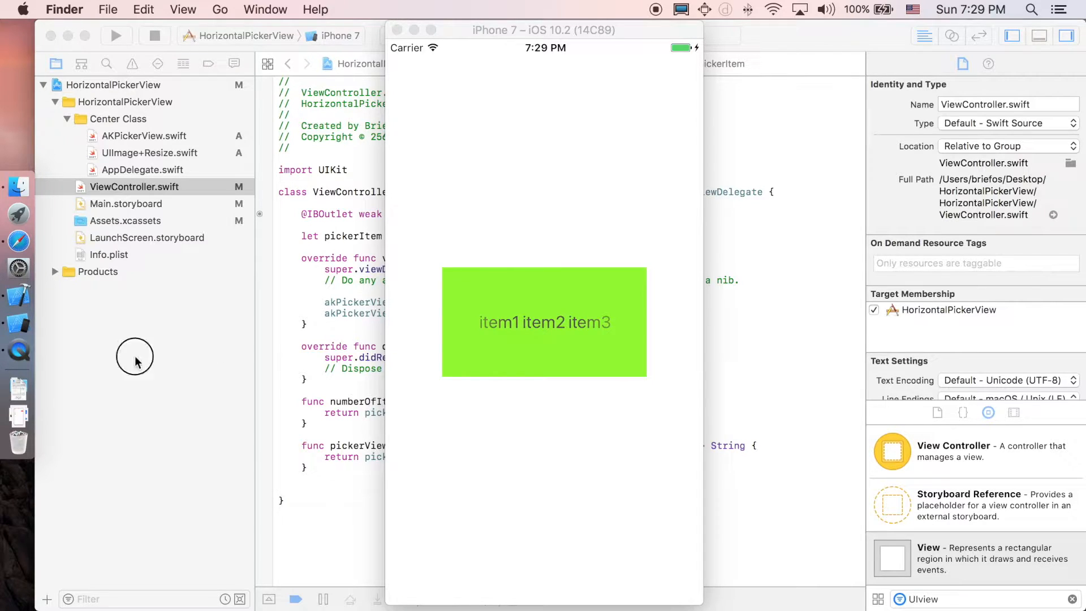
Step: Select the AK Picker View in Main.storyboard, reset its Background to Default and update constraint constants for all views
left_click(125, 202)
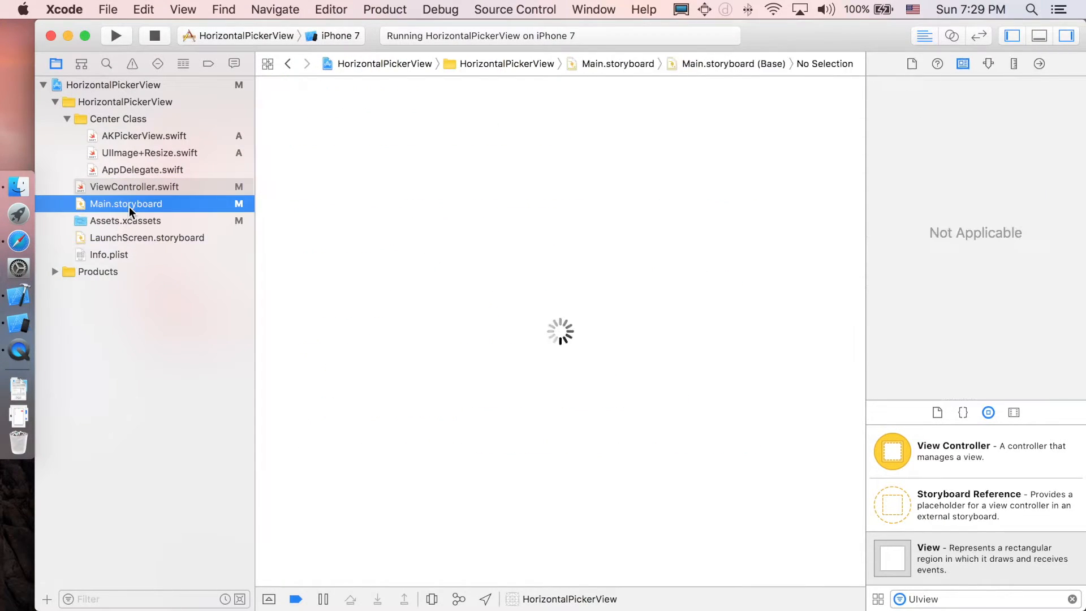
left_click(126, 202)
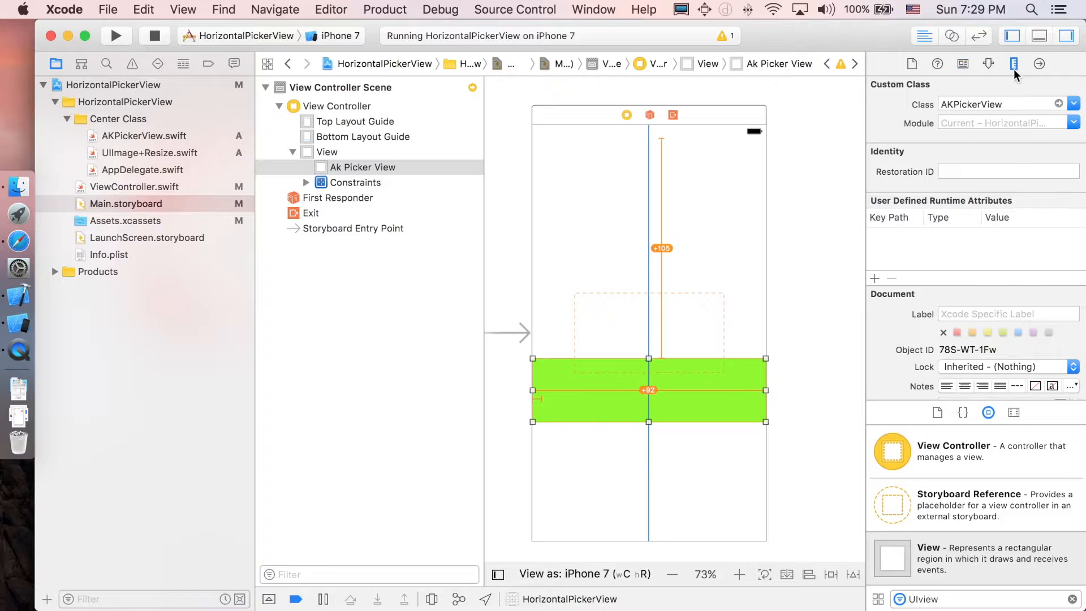
left_click(989, 63)
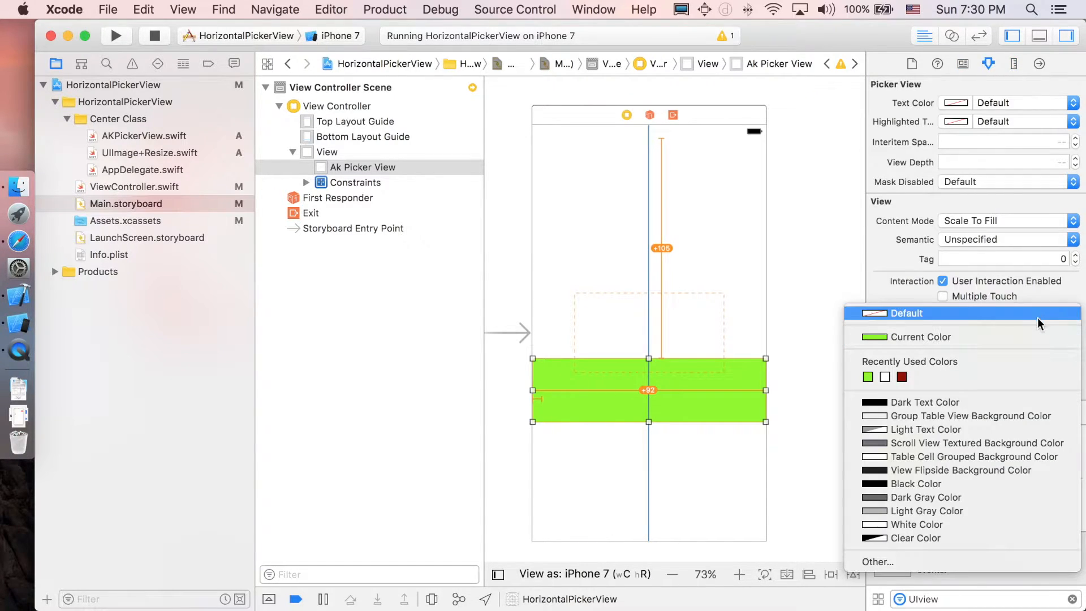
left_click(906, 313)
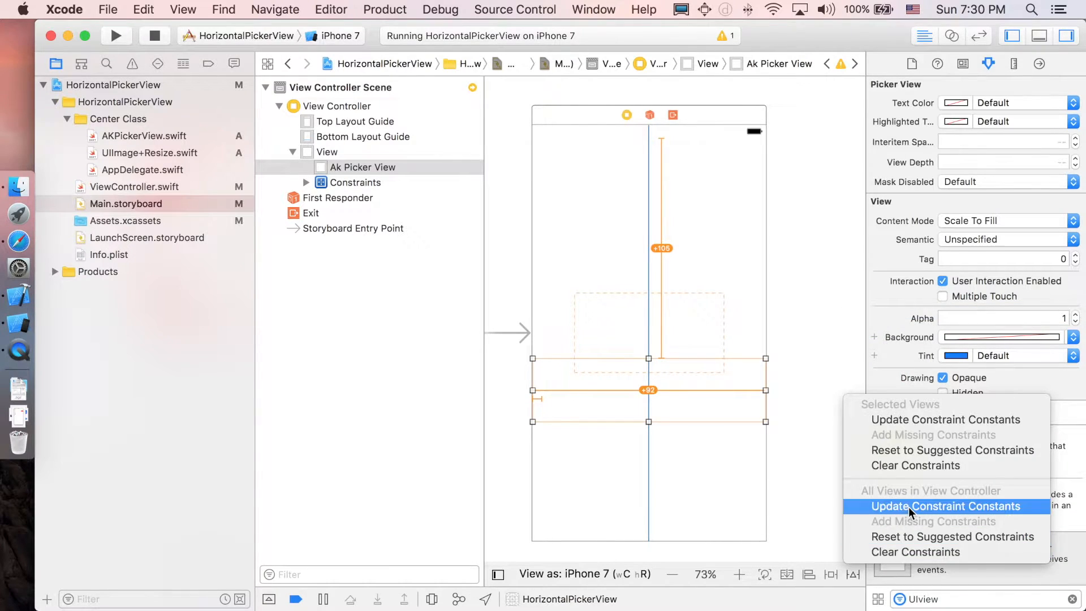
left_click(945, 506)
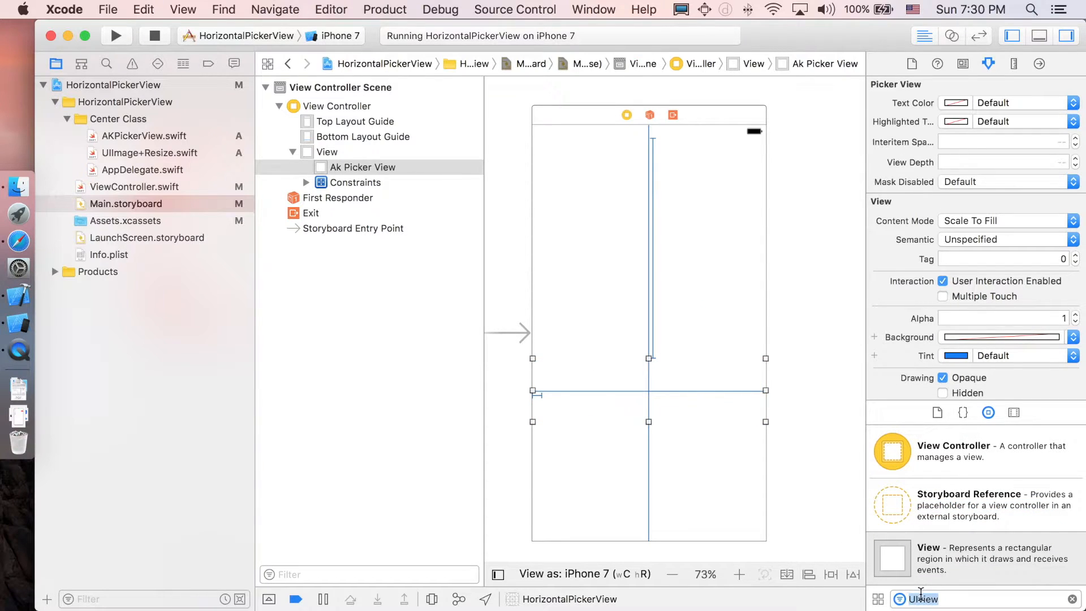
Step: Search the Object Library for 'UIImage' to find an image view
type("UIImage")
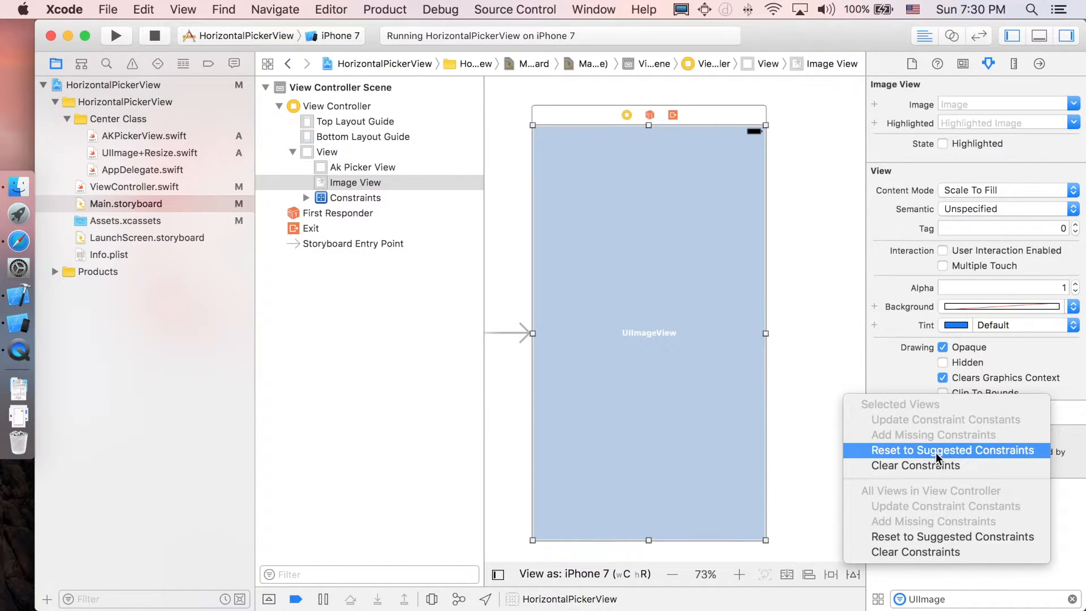
Step: Apply suggested constraints to the full-screen image view in the view controller
left_click(950, 449)
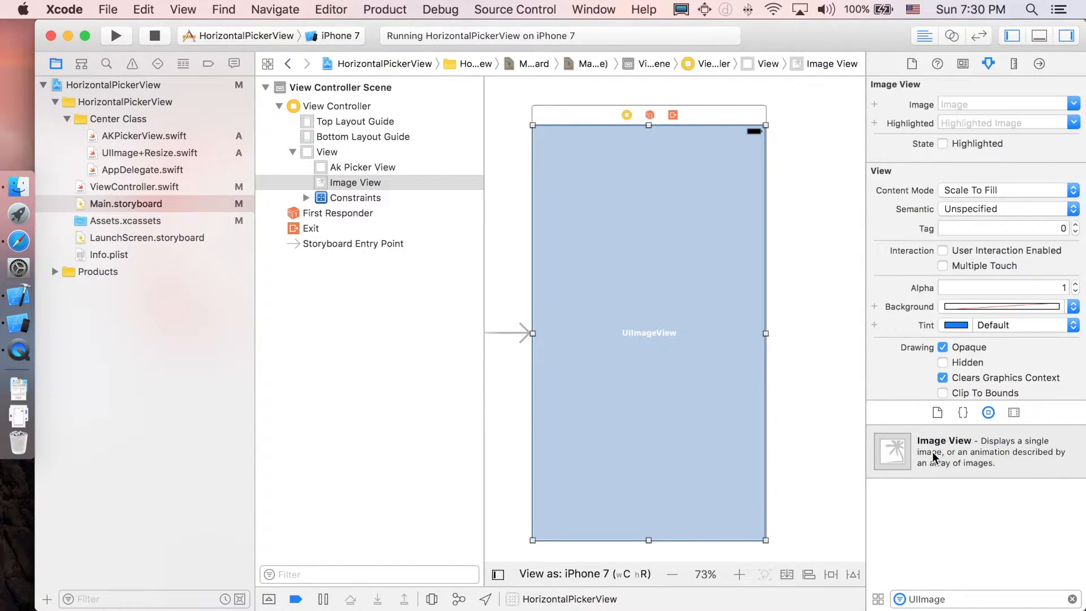
left_click(356, 182)
type("Label")
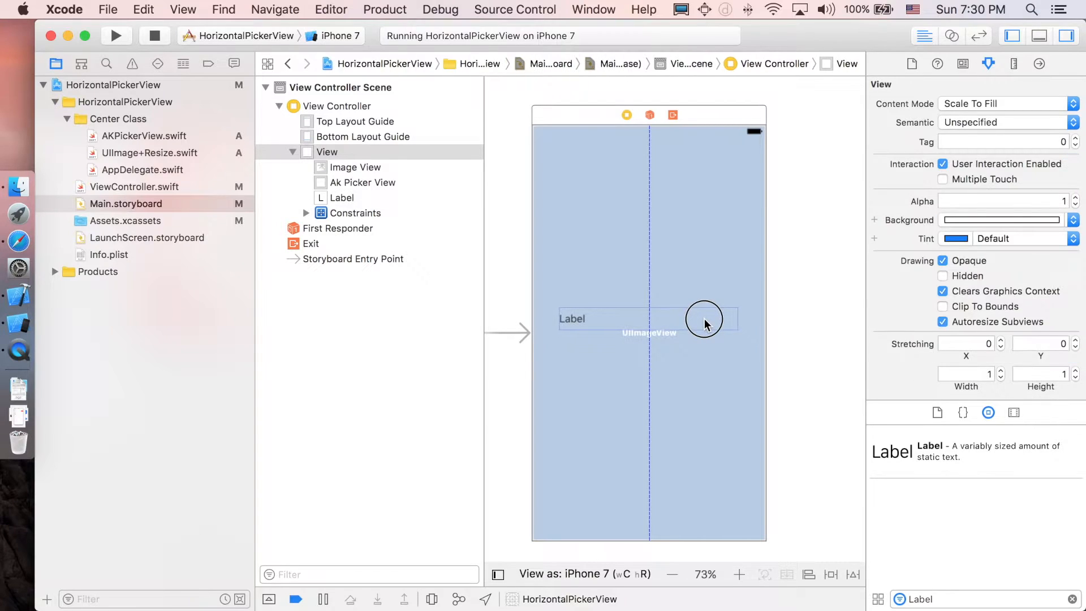
Step: Centre the new label's text and enlarge its font to 33 points
left_click(572, 319)
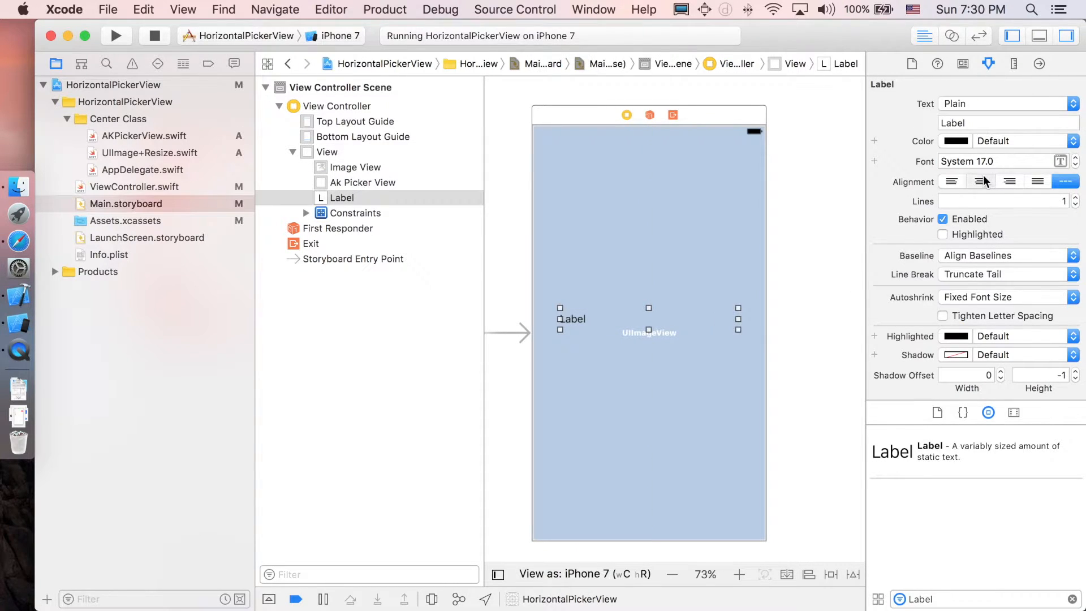
left_click(1076, 159)
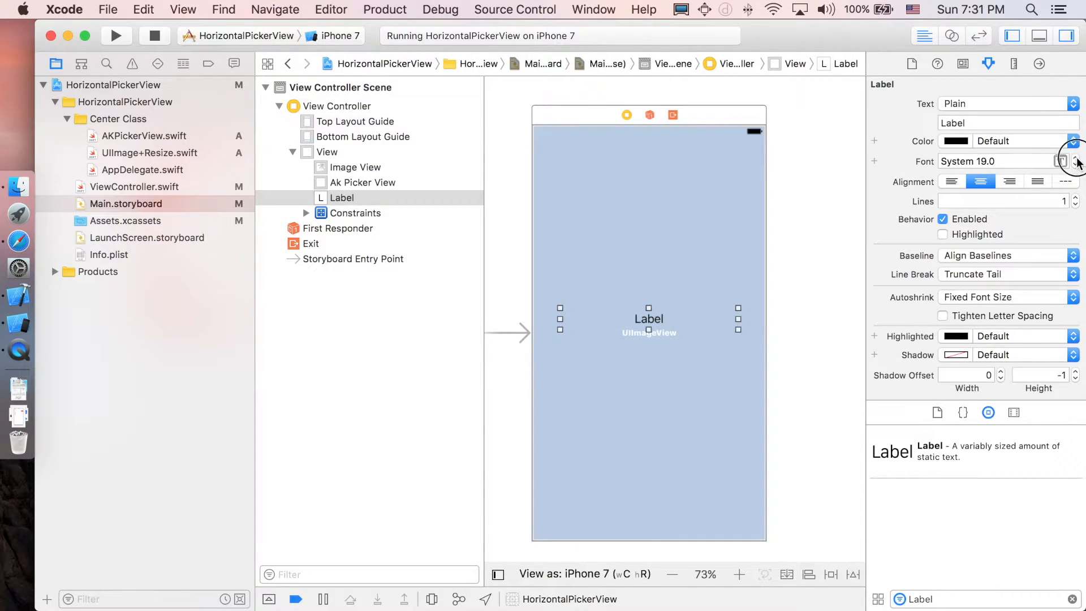
left_click(1075, 157)
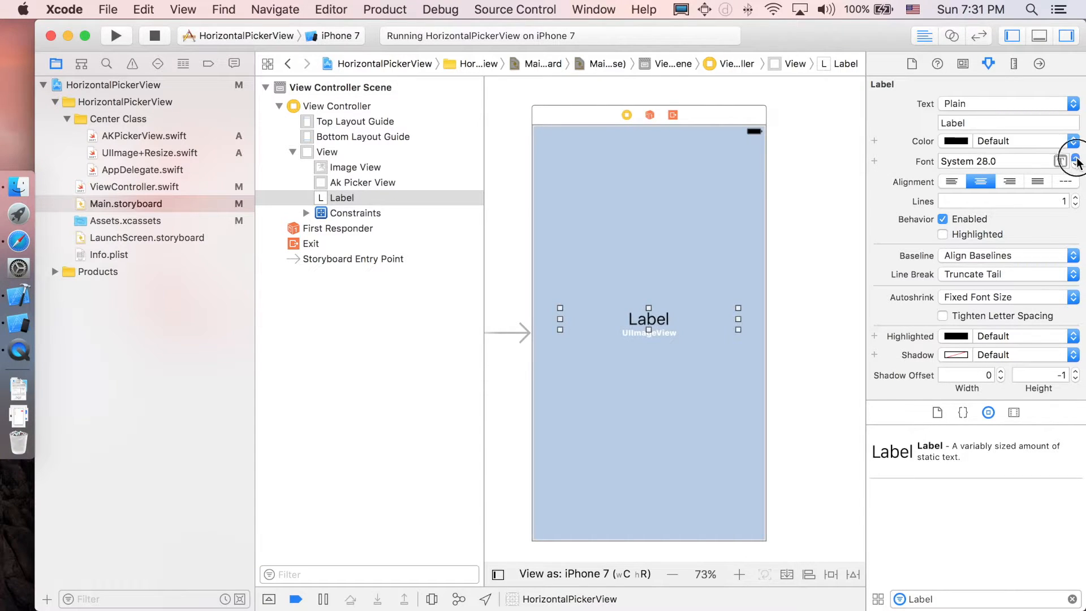
left_click(1076, 157)
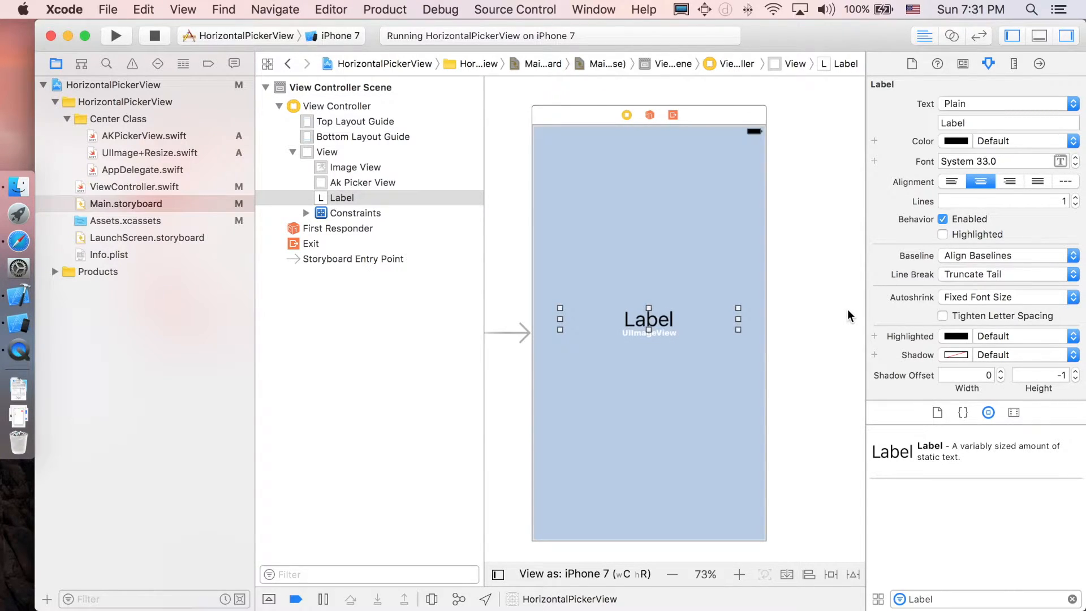
left_click(955, 140)
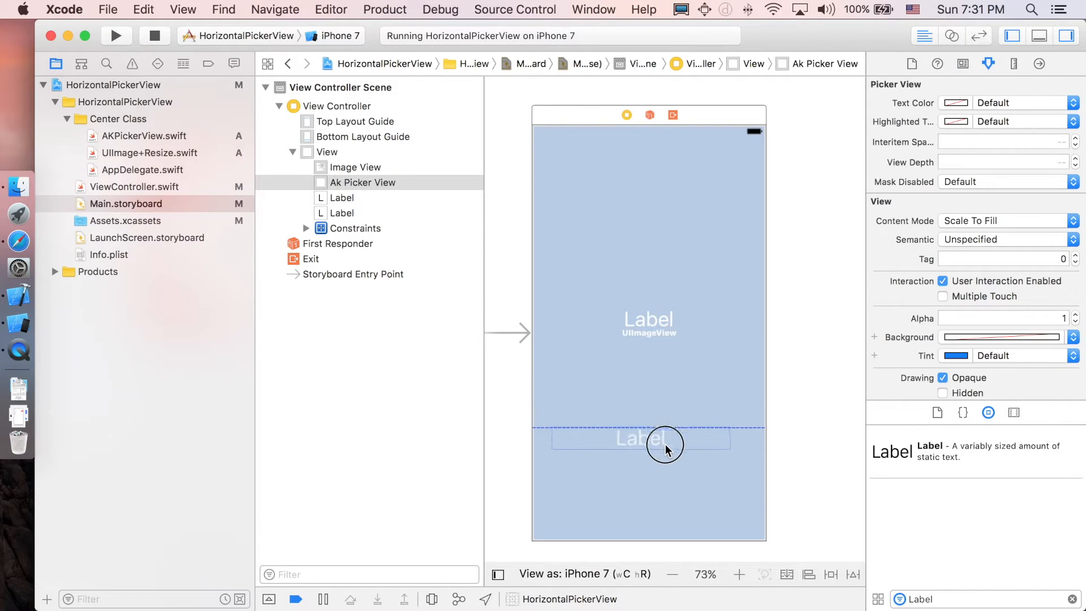
Step: Reduce the second label's font to 22 points and show ViewController.swift in the Assistant Editor
left_click(647, 438)
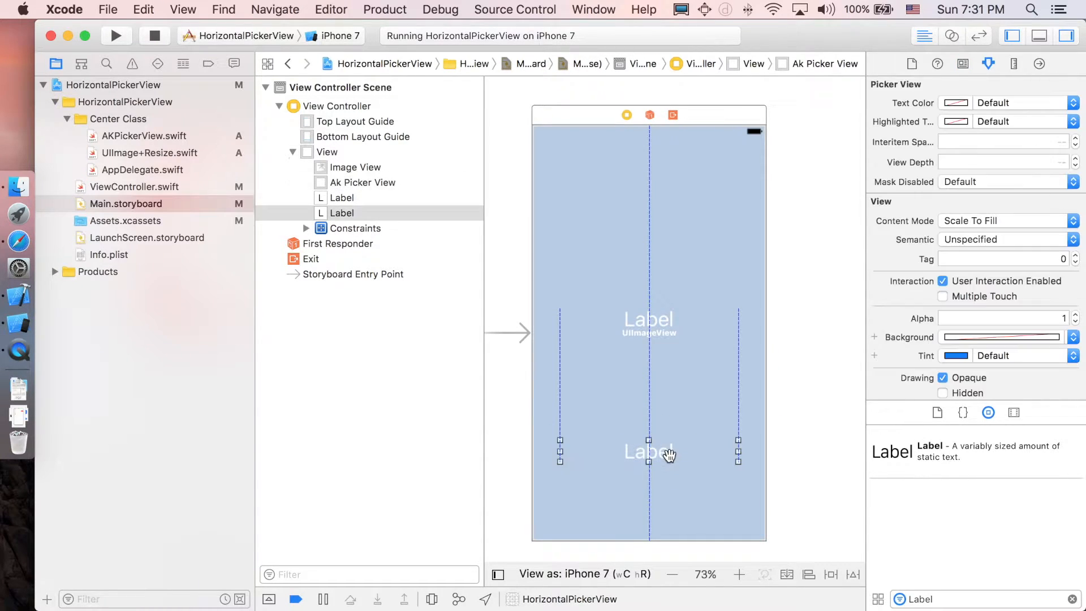
left_click(647, 452)
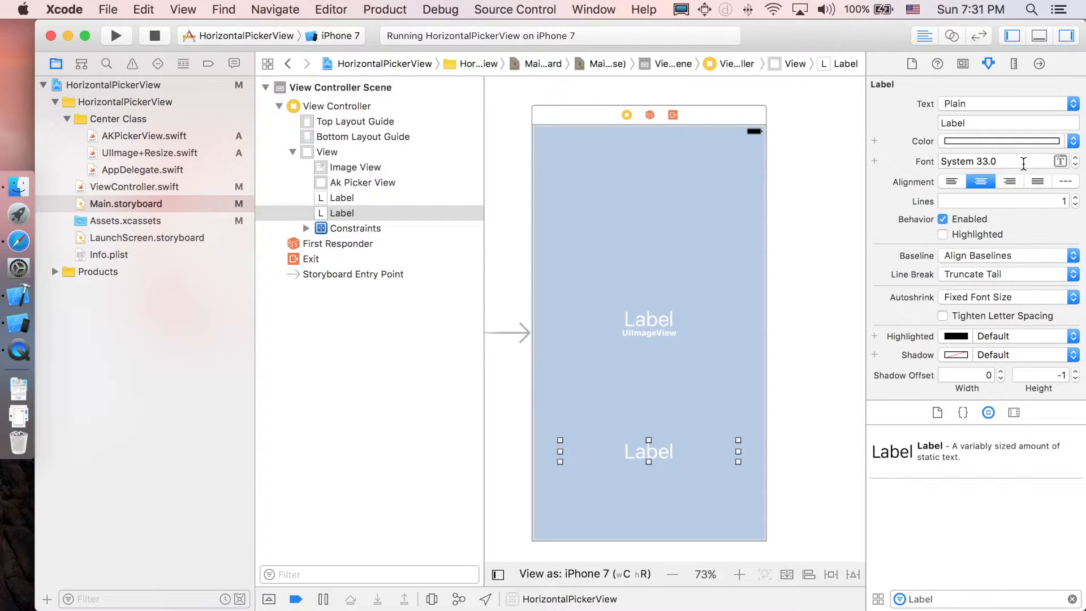
left_click(1076, 167)
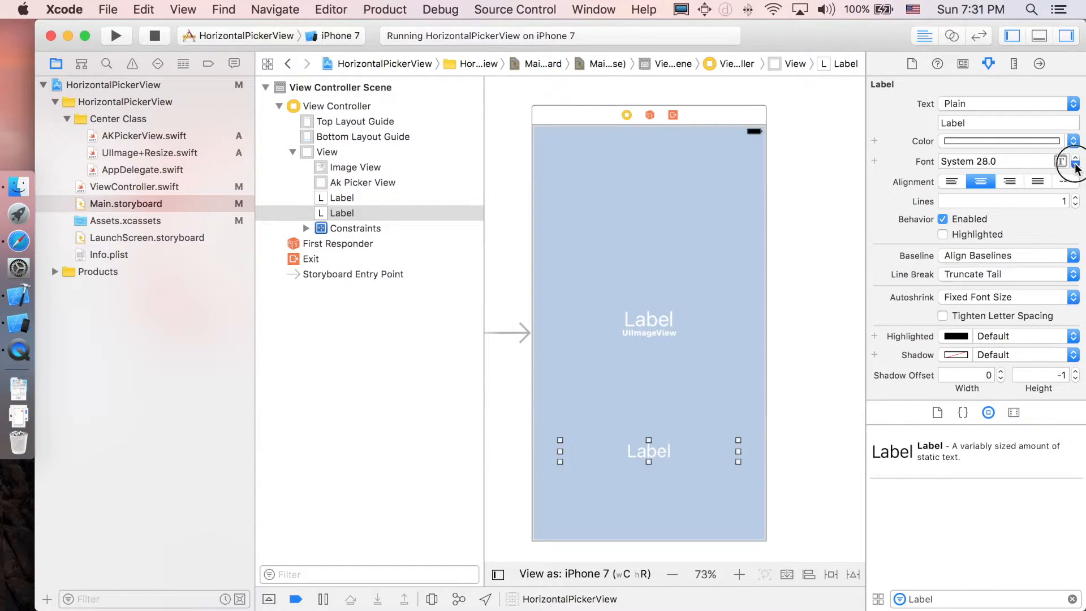
left_click(1075, 166)
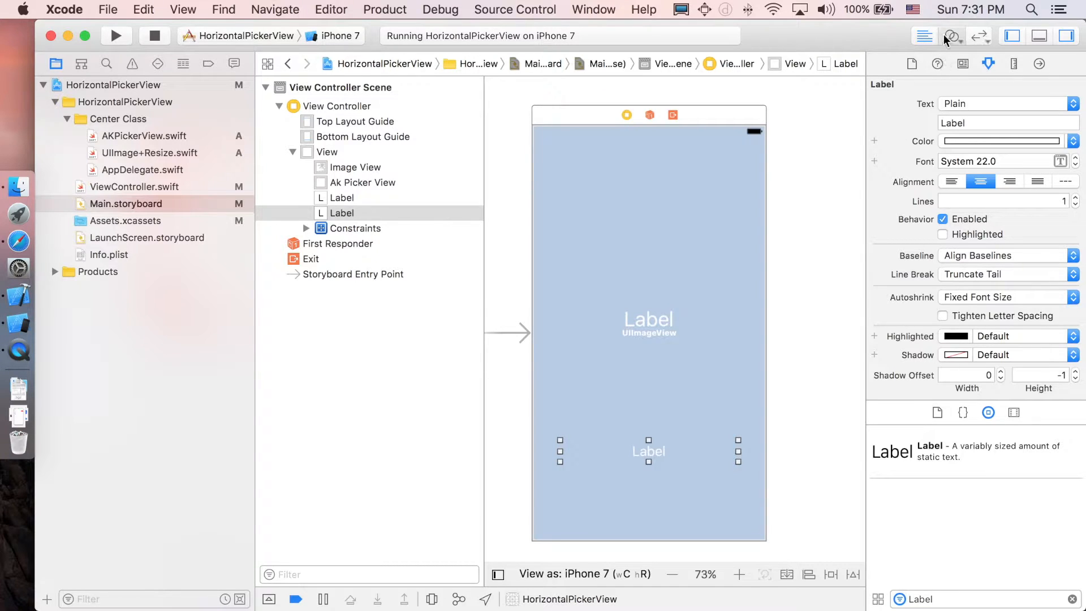
left_click(951, 35)
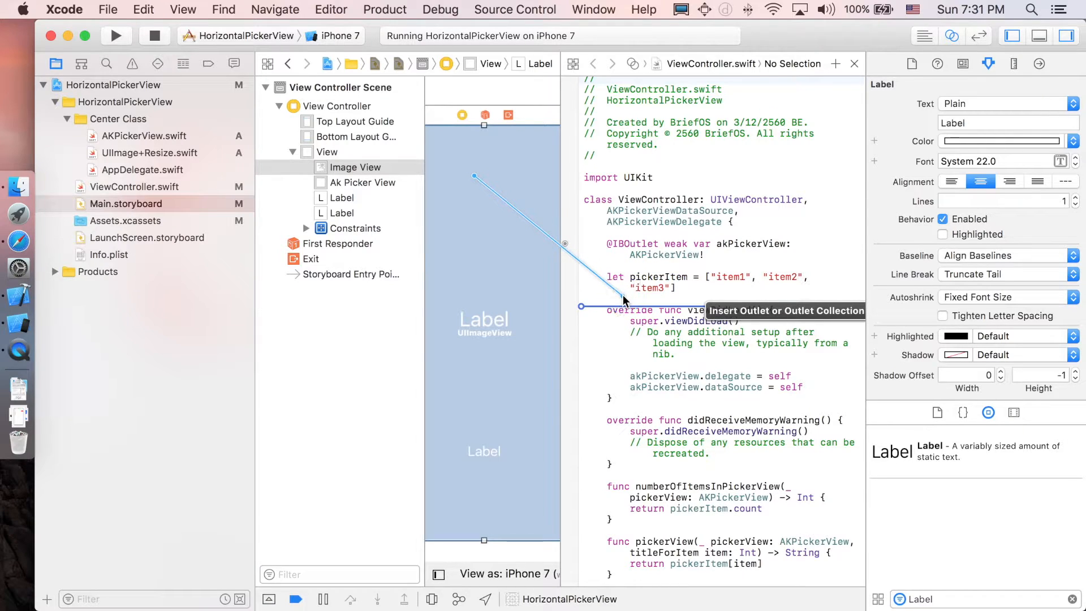
Step: Connect the image view to ViewController.swift as an outlet named bgImage
type("bg")
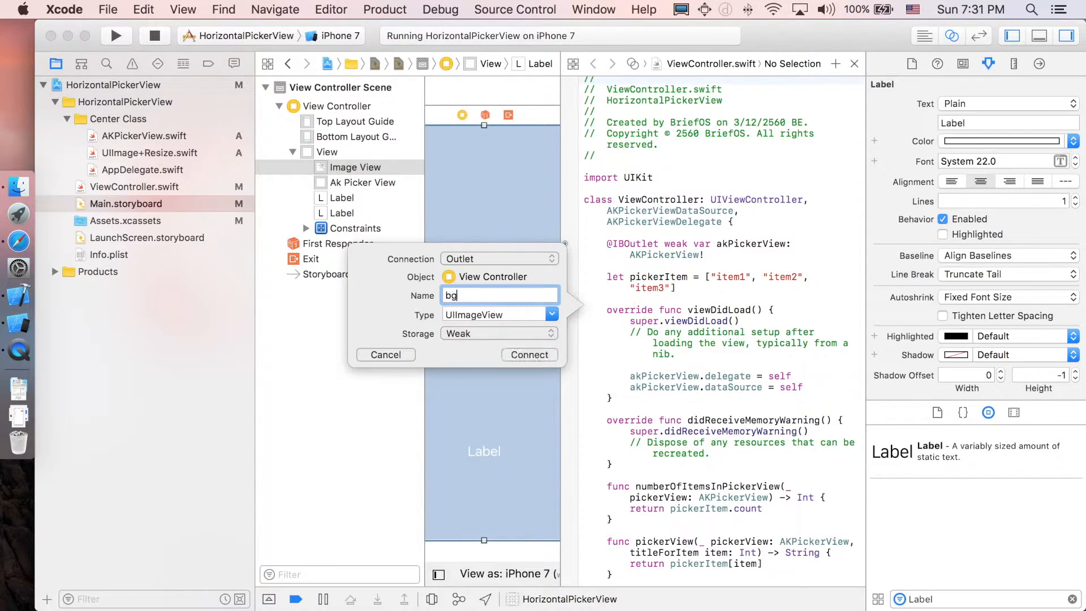
type("Image")
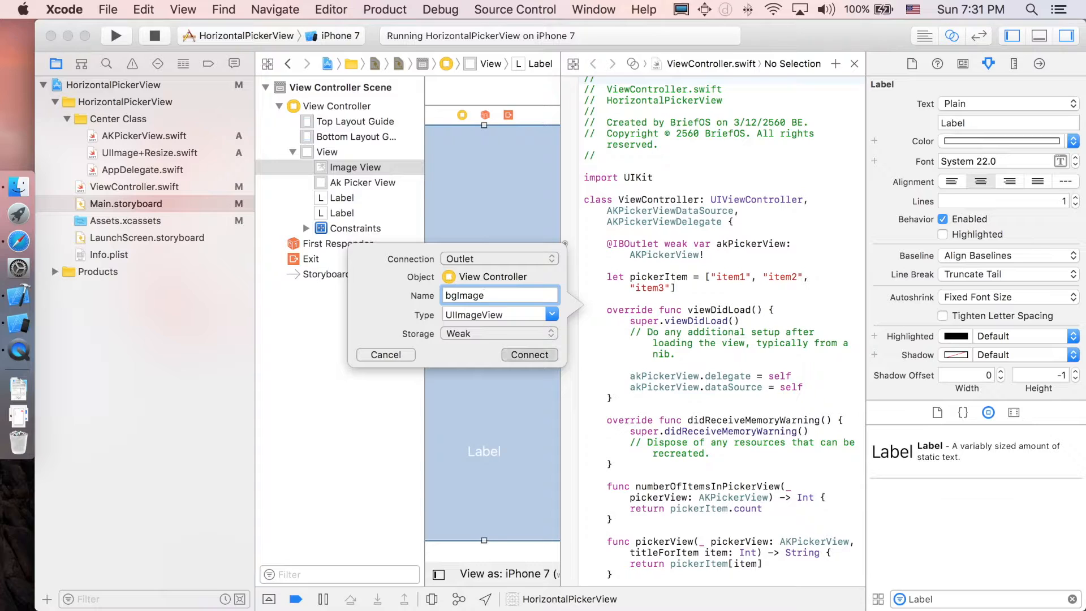
left_click(529, 354)
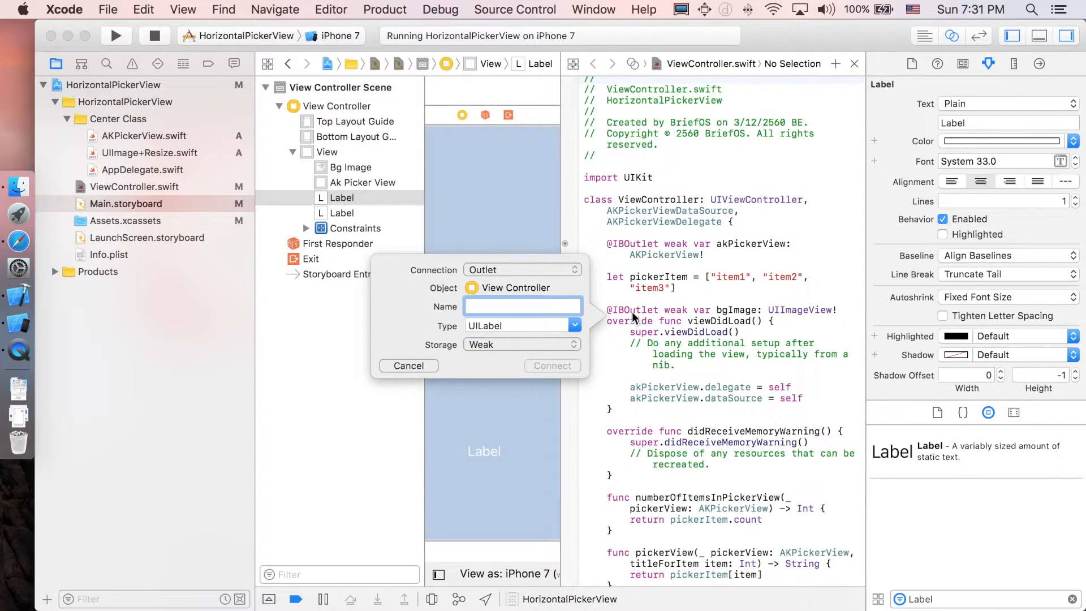
Step: Connect the top and lower labels as outlets named countryLabel and cityLabel
type("countryLa")
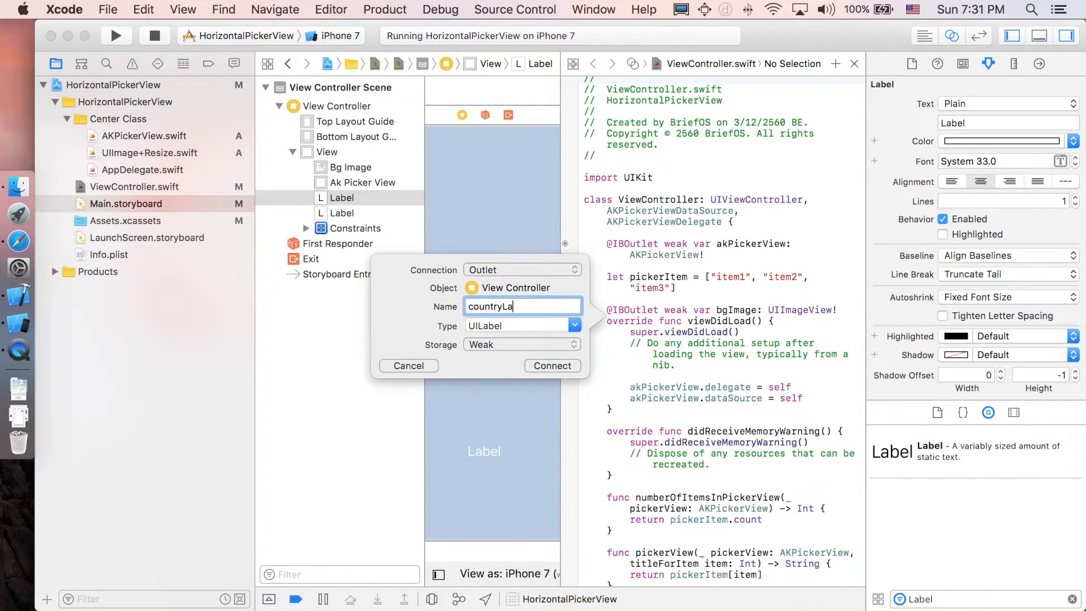
left_click(552, 365)
type("c")
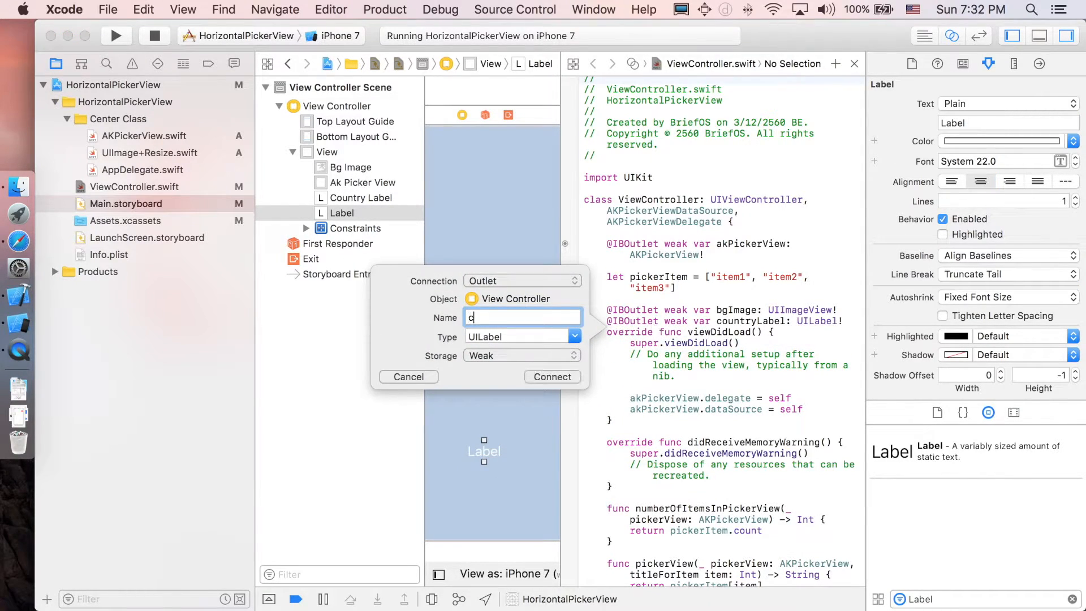
type("ityLabel")
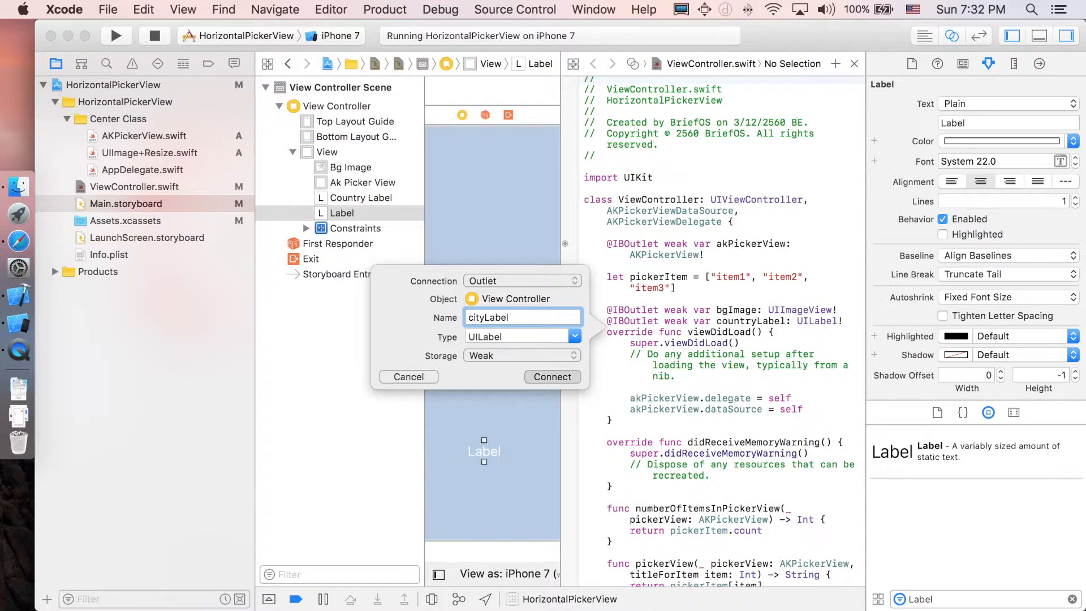
left_click(552, 376)
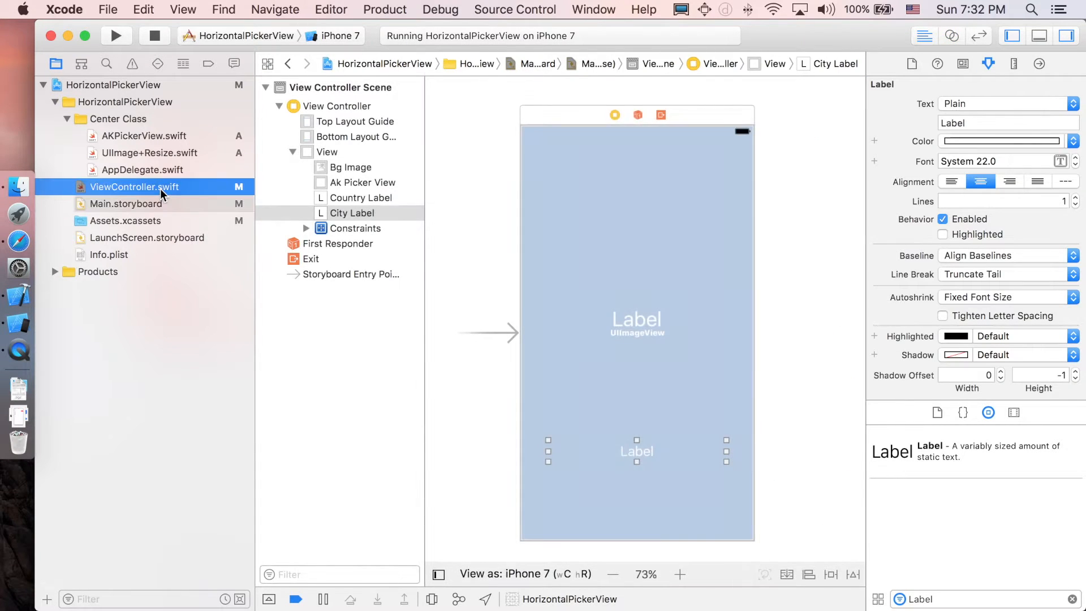
Step: In ViewController.swift, replace pickerItem with countryItem and cityItem arrays and return countryItem.count
left_click(135, 187)
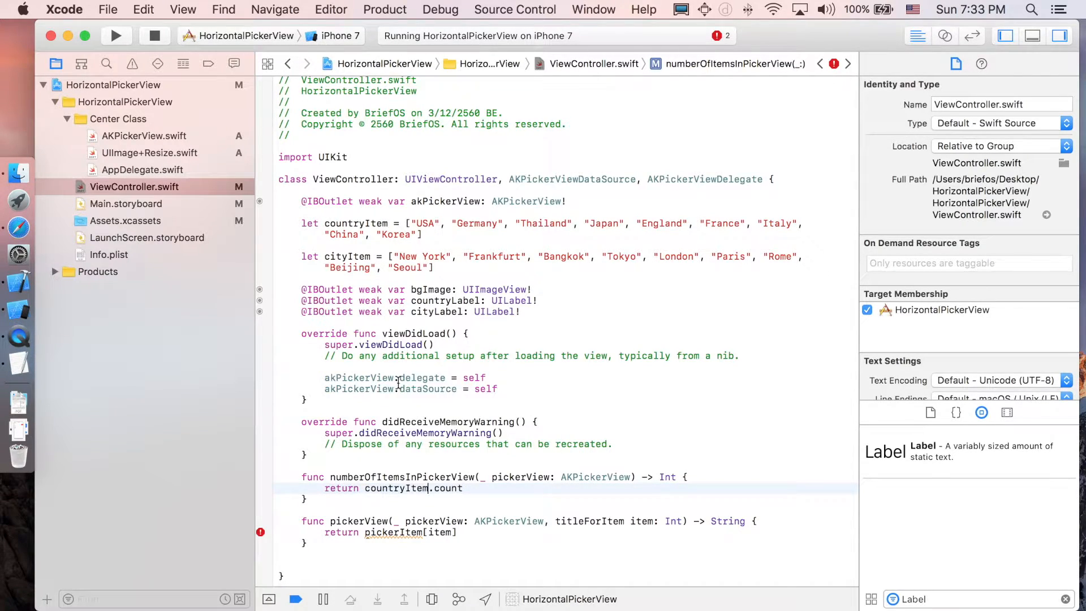
double_click(355, 223)
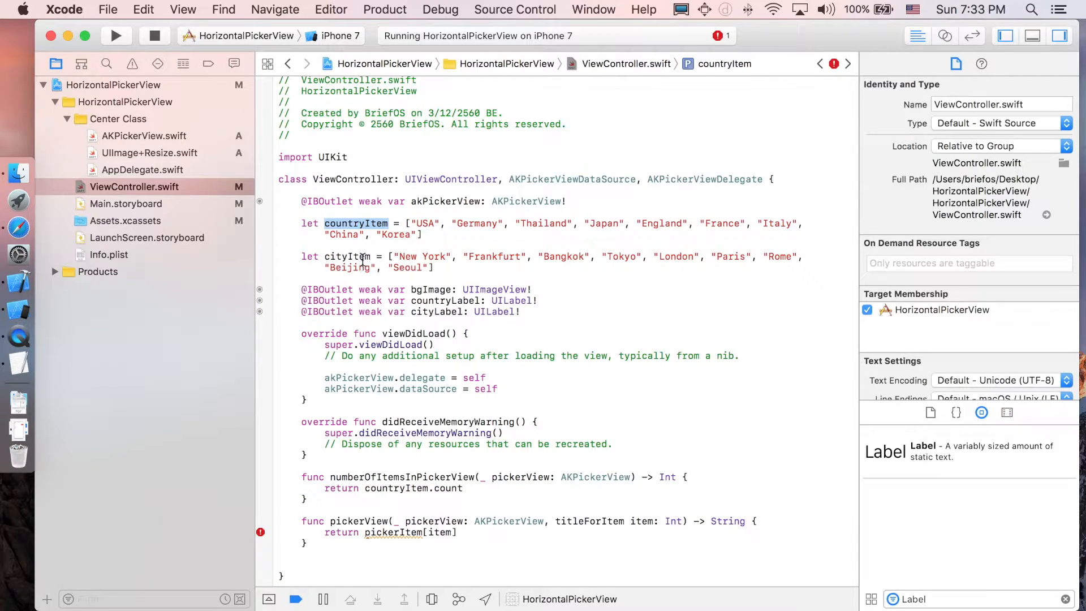
double_click(347, 257)
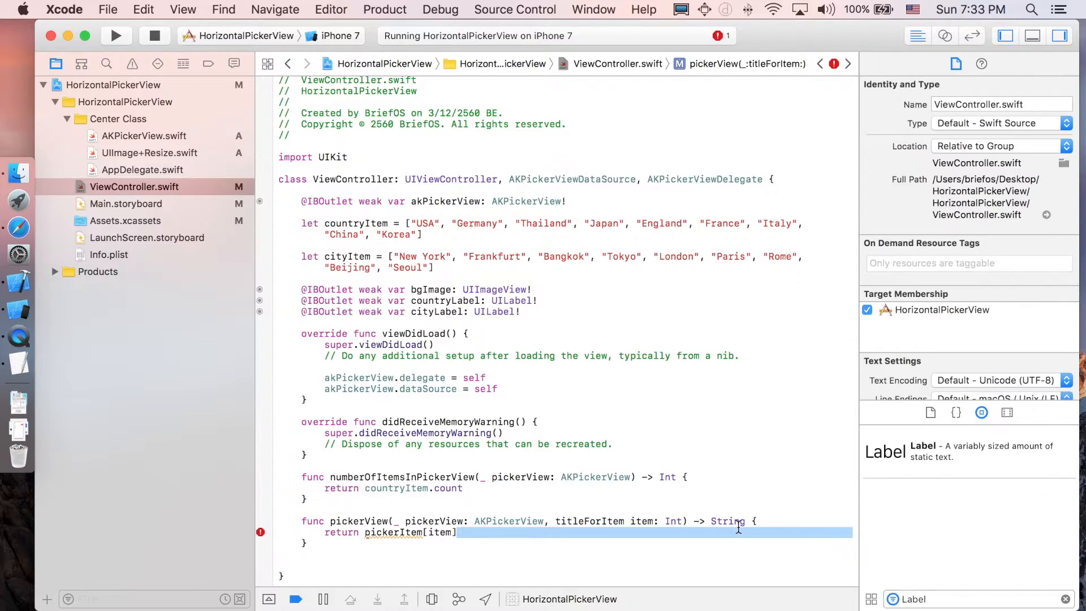
mouse_move(656, 518)
type("pickerView")
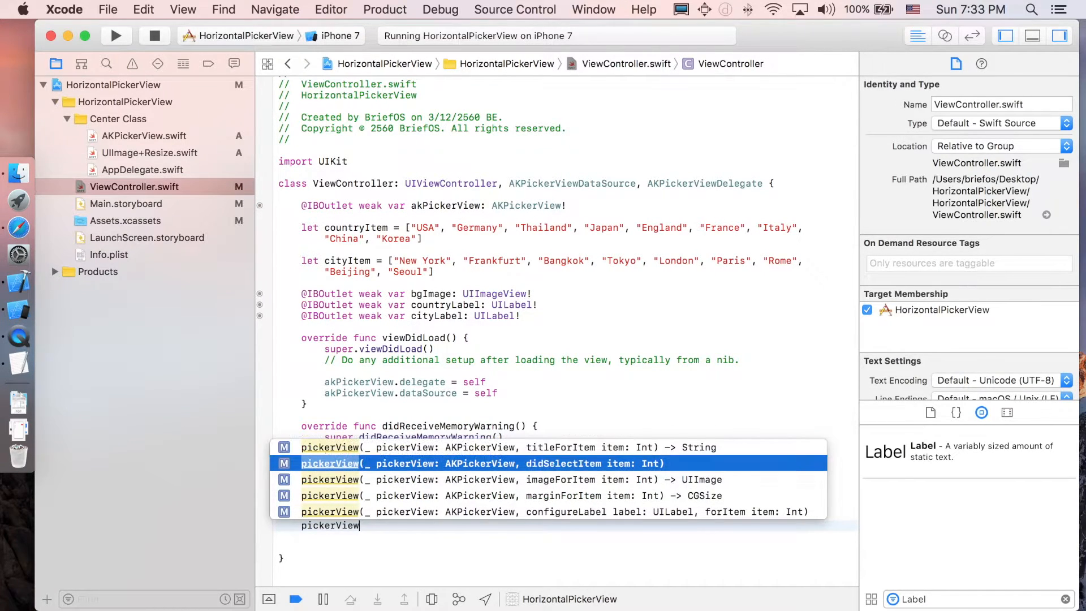
Step: Add pickerView(_:imageForItem:) returning UIImage(named: "flag_\(item)")!
left_click(485, 480)
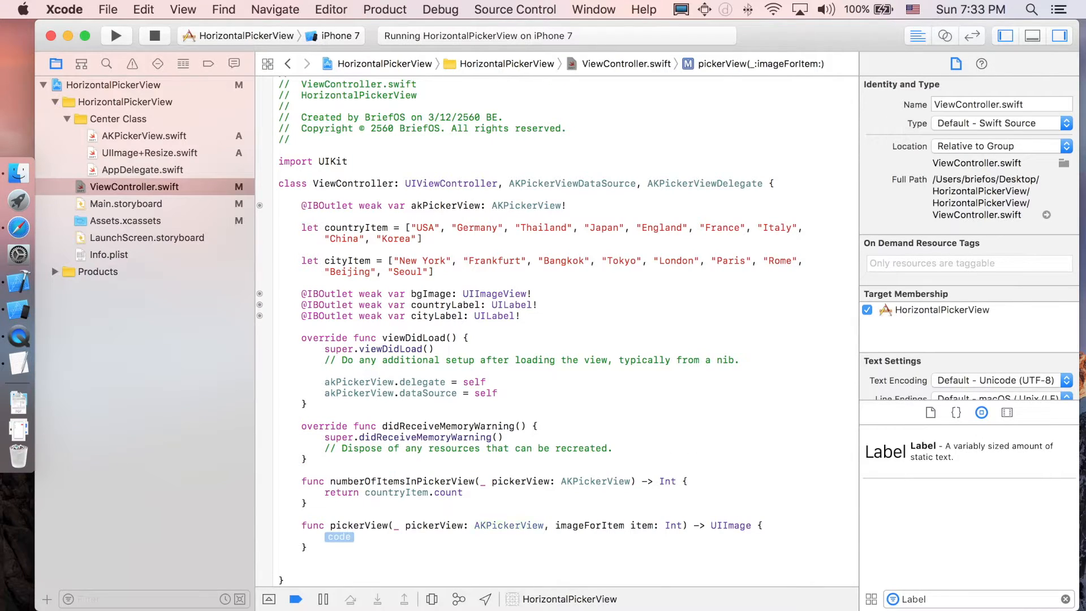
type("return")
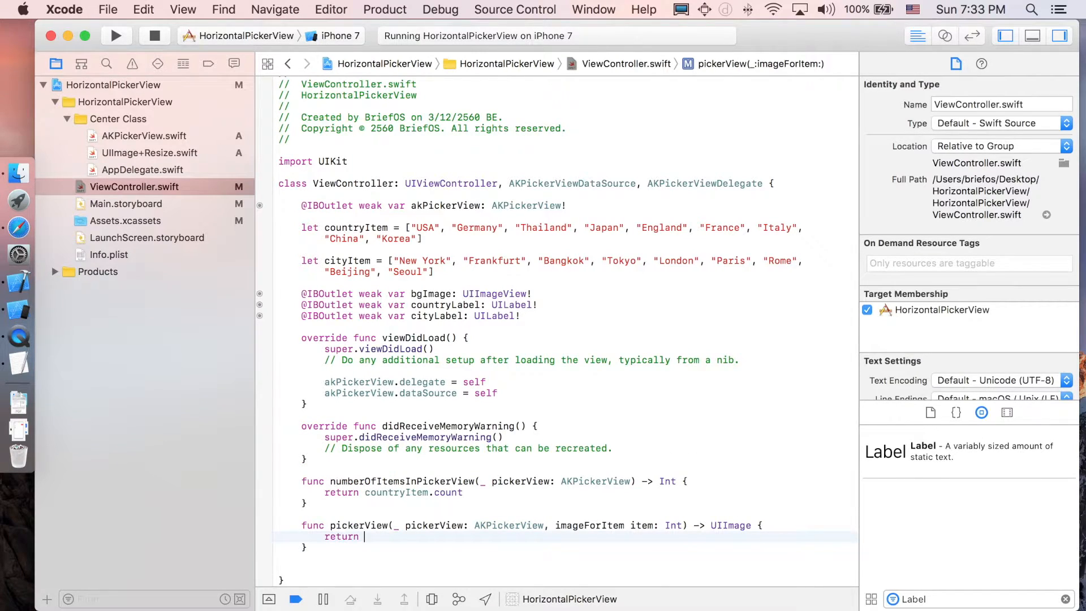
type("UIImage(")
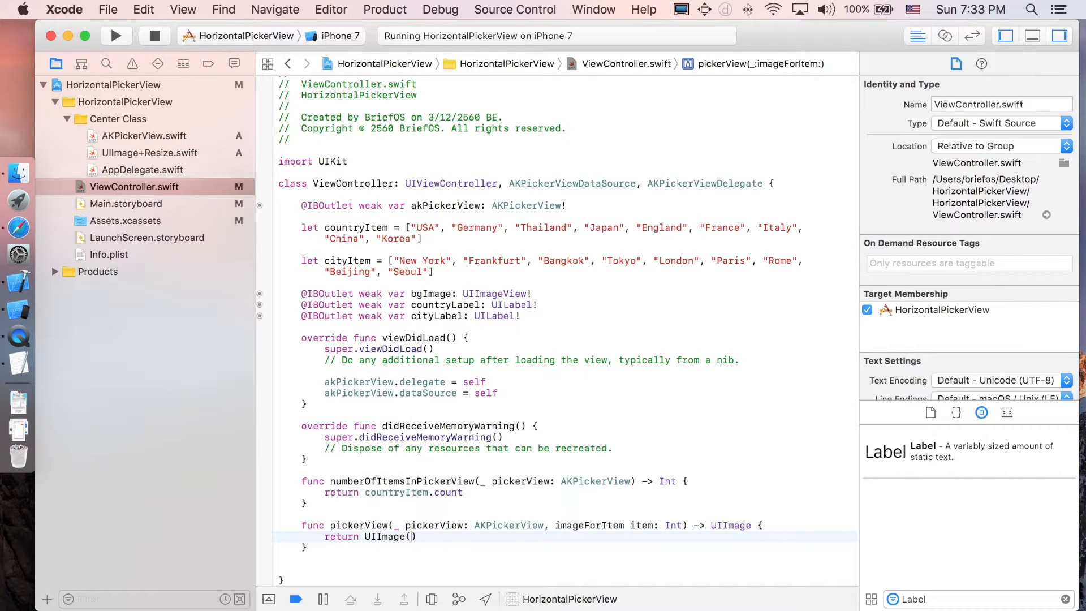
type("named:")
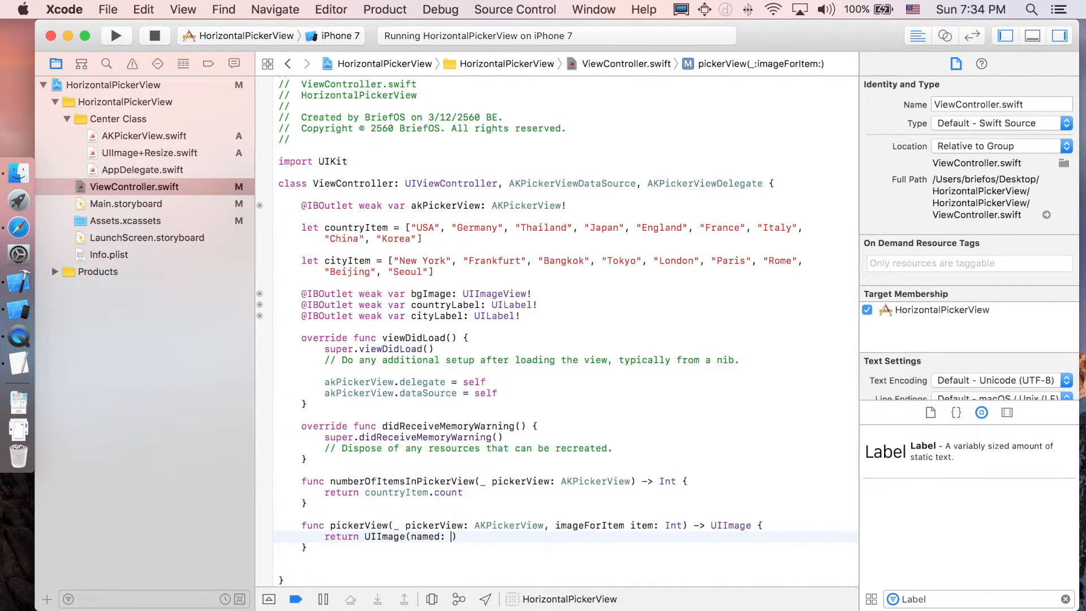
type("flag\"")
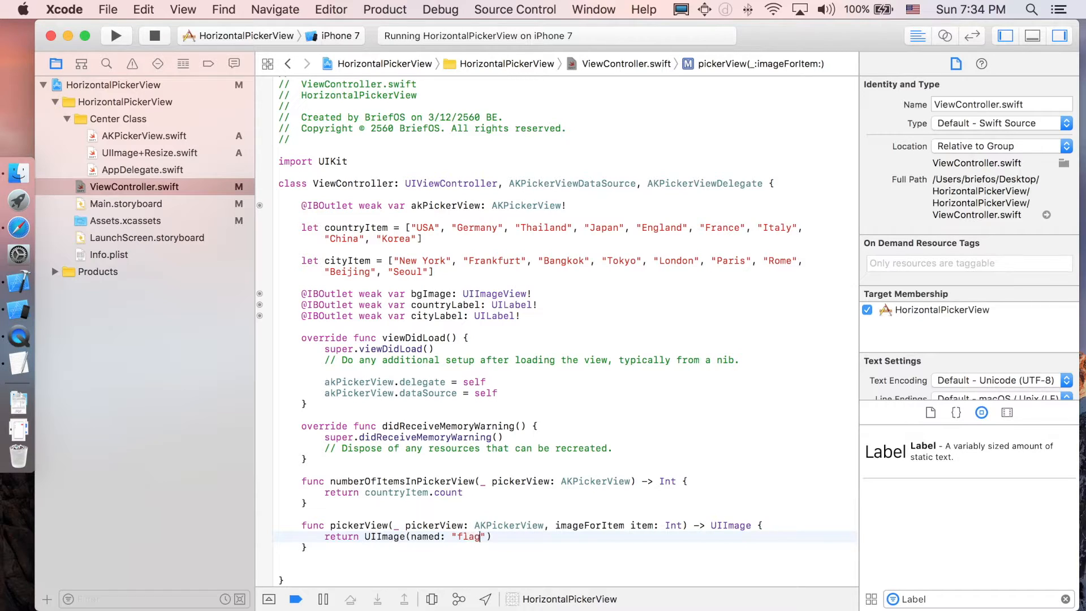
type("_()")
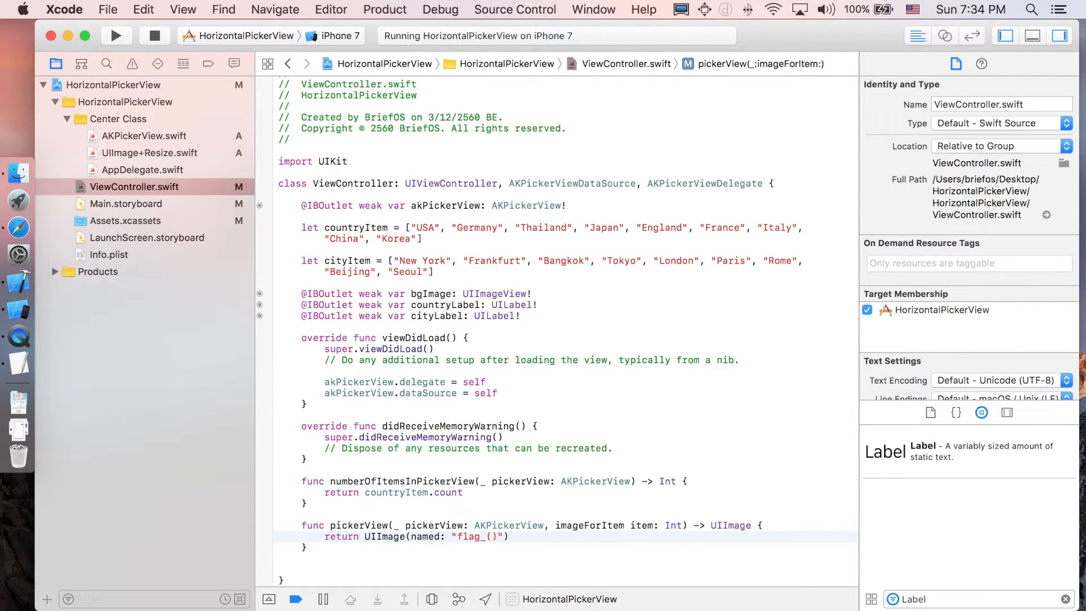
type("\\(item)")
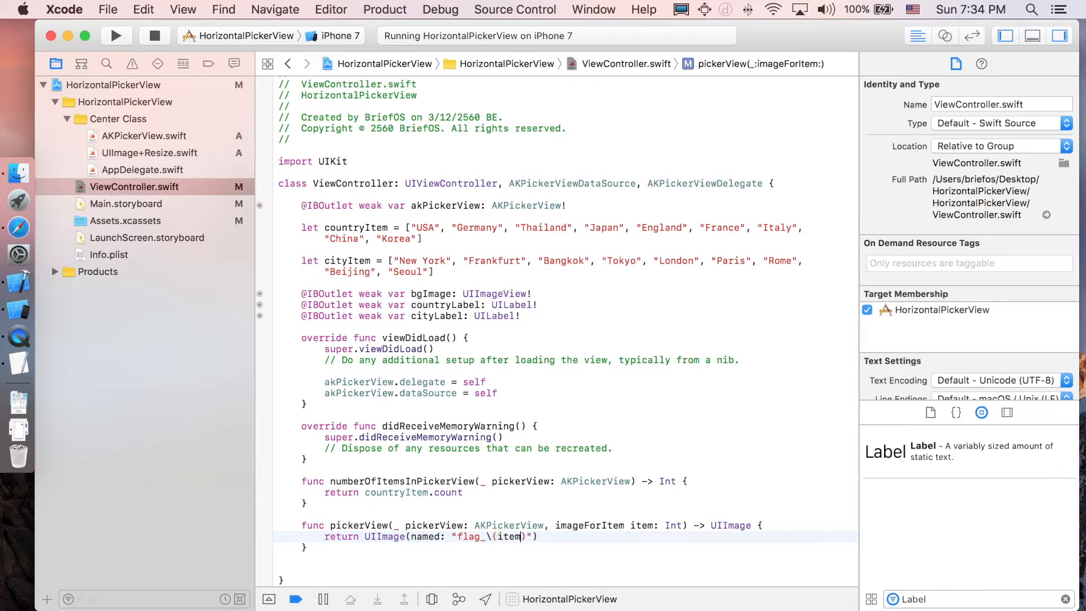
type("item")
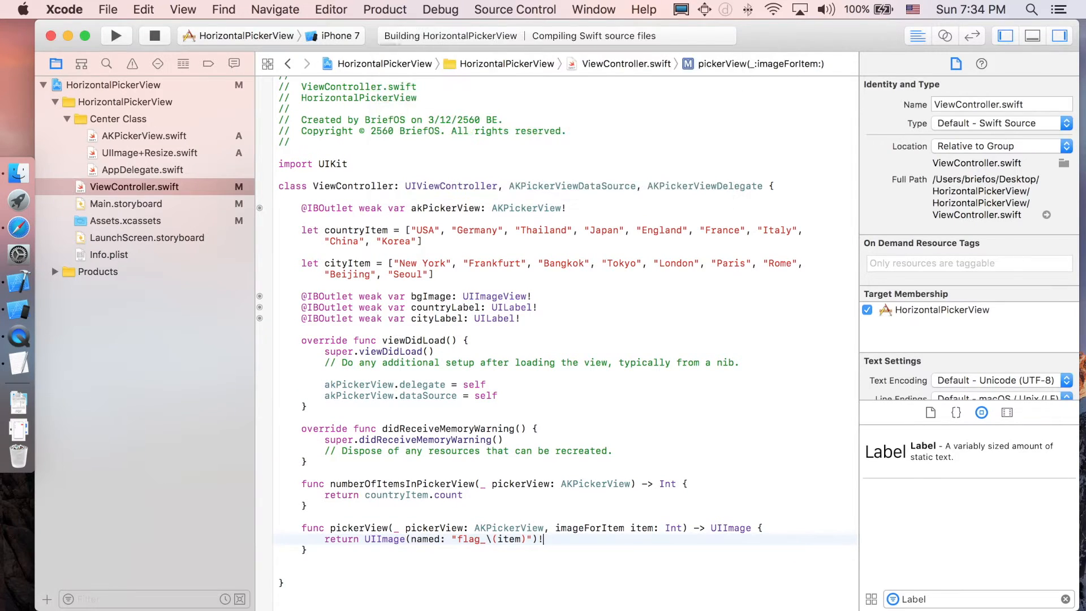
left_click(116, 35)
type(".imageWithSize(CGSize")
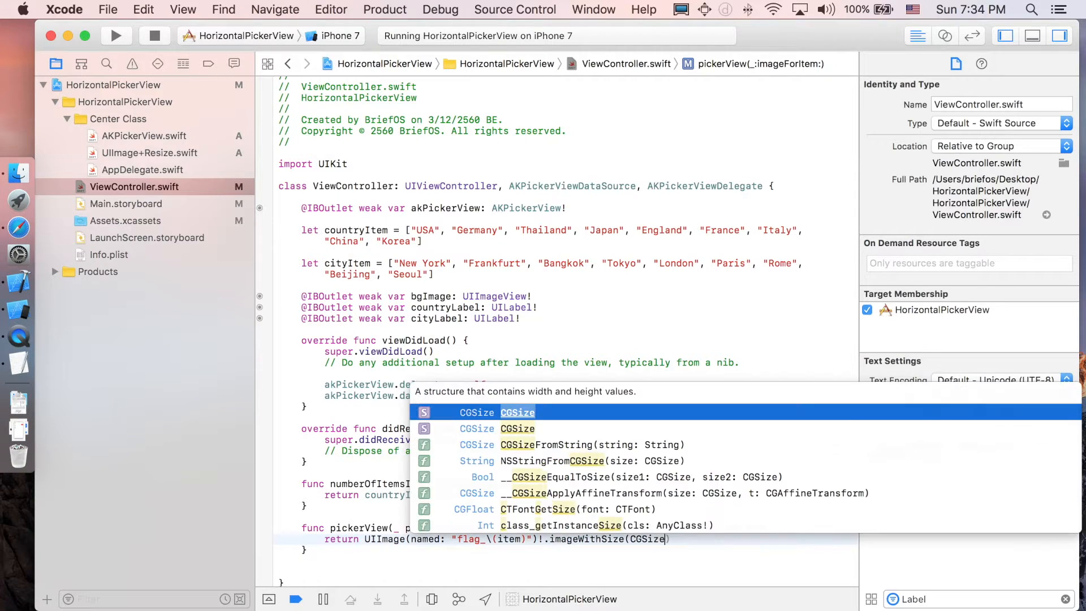
Step: Resize the flag with .imageWithSize(CGSize(width: 82, height: 82)) and relaunch the app, stopping the running one
key("escape")
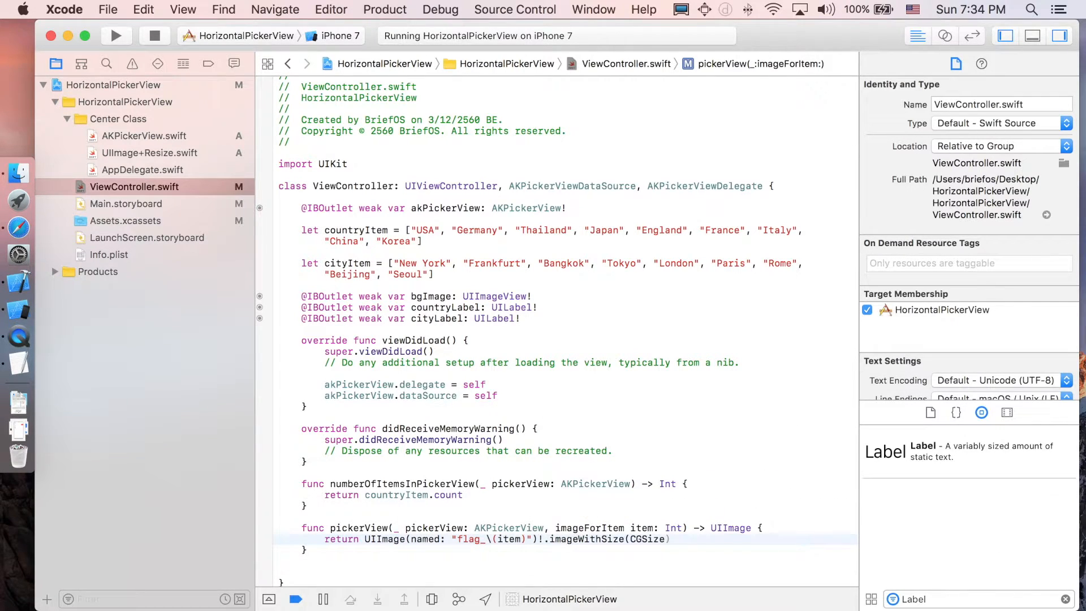
type("width: 82,")
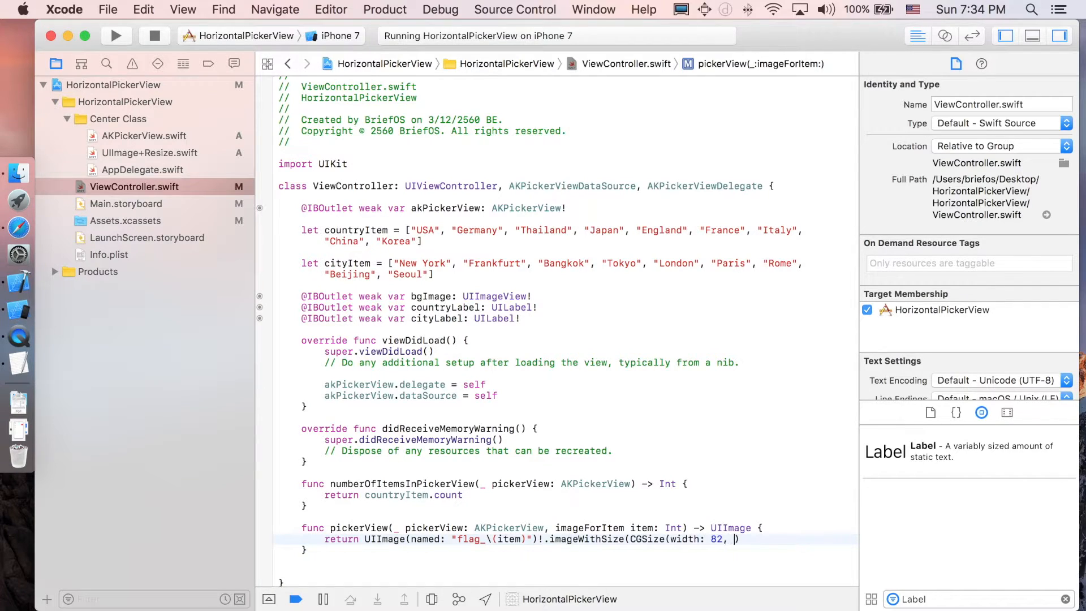
type("height: 82")
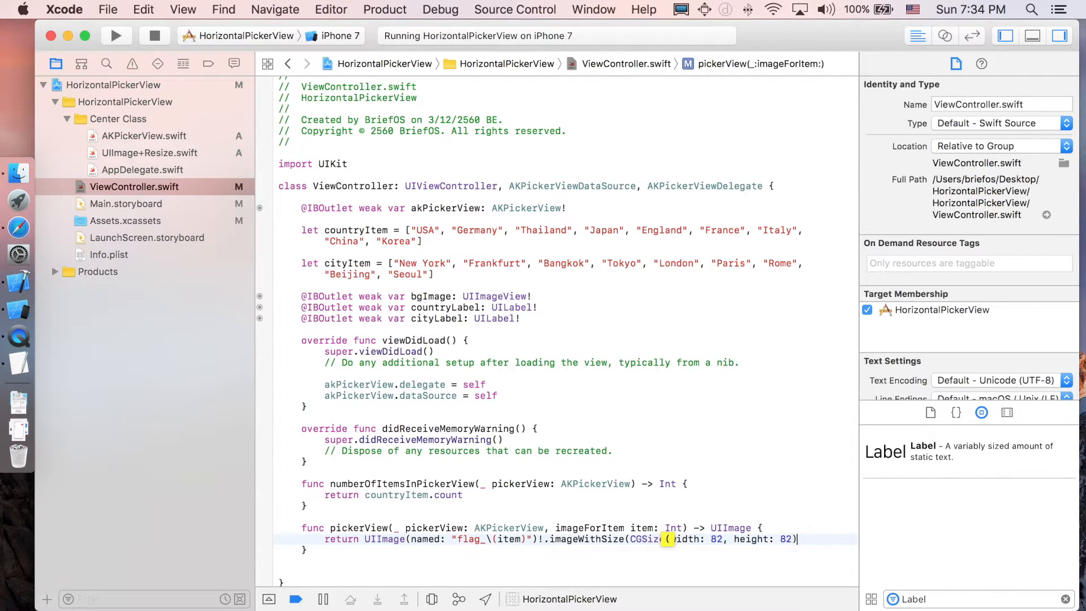
left_click(115, 35)
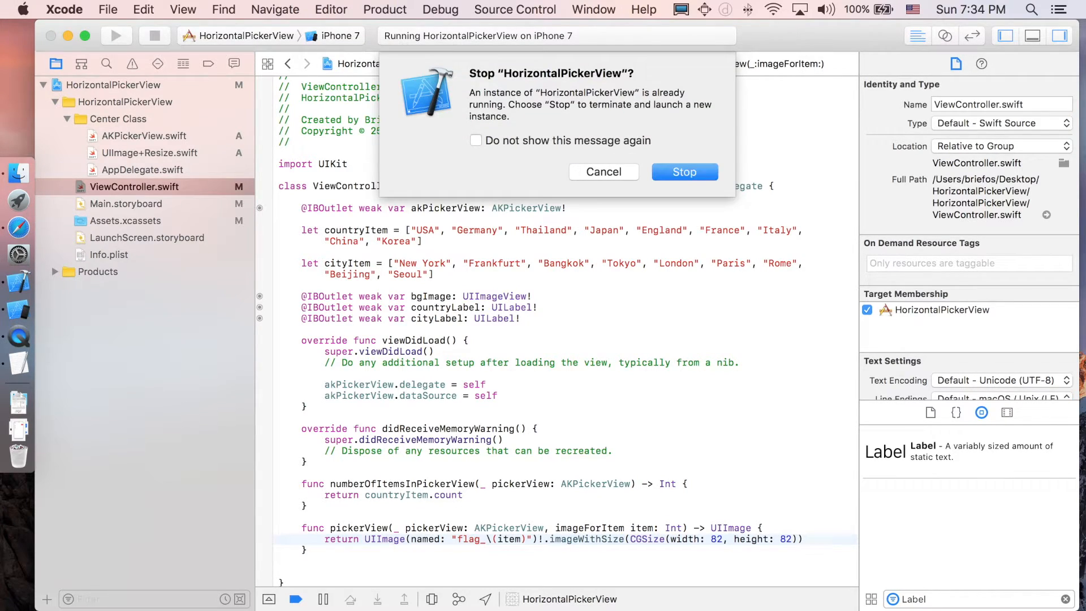
left_click(684, 172)
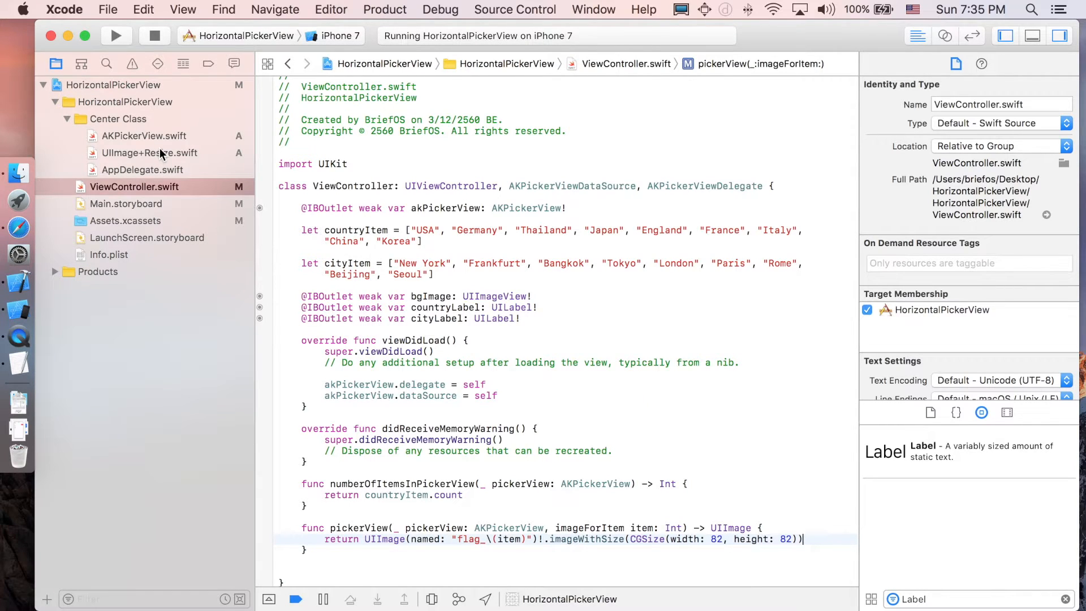
Step: Review imageWithSize in UIImage+Resize.swift, then return to ViewController.swift
left_click(149, 153)
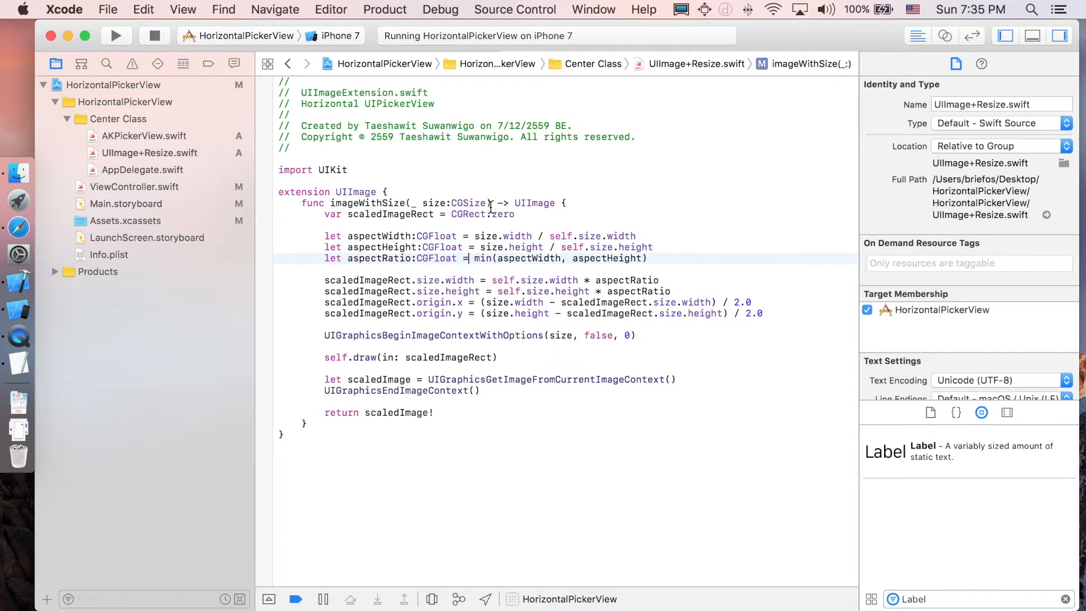
double_click(453, 203)
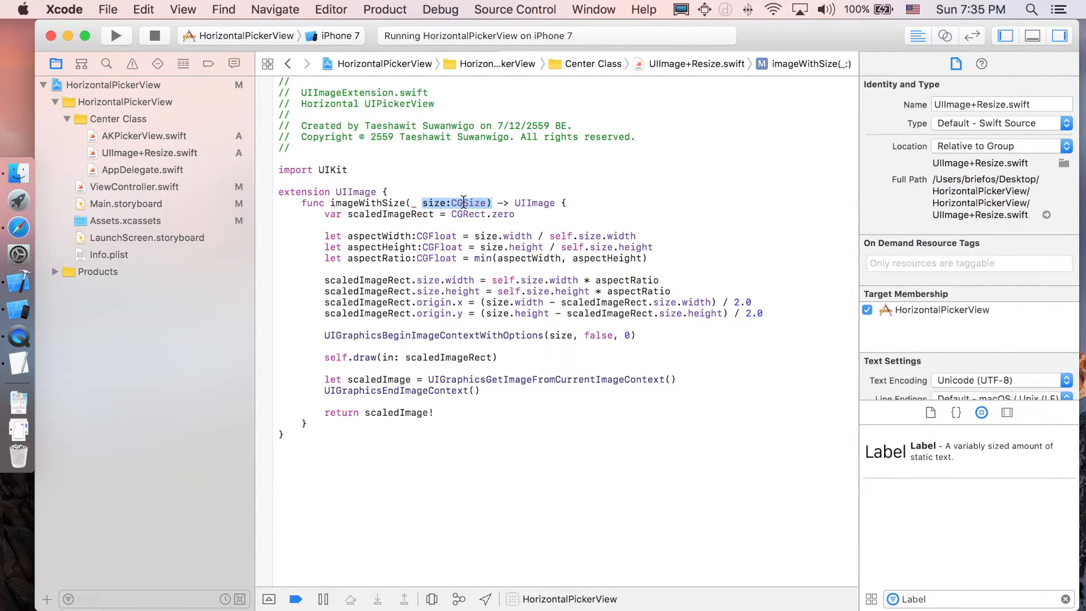
mouse_move(437, 457)
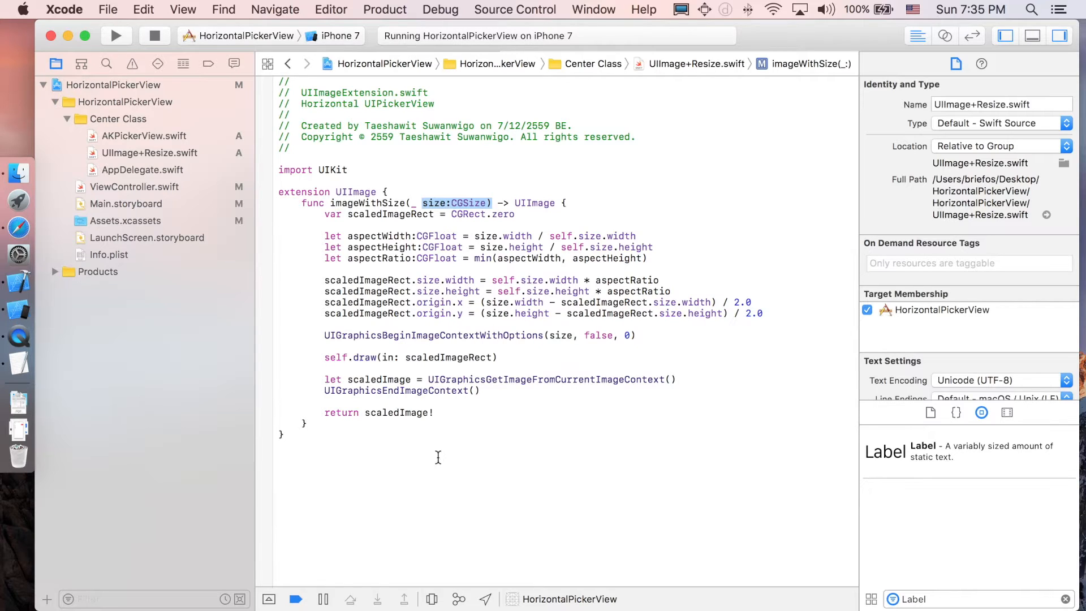
double_click(396, 412)
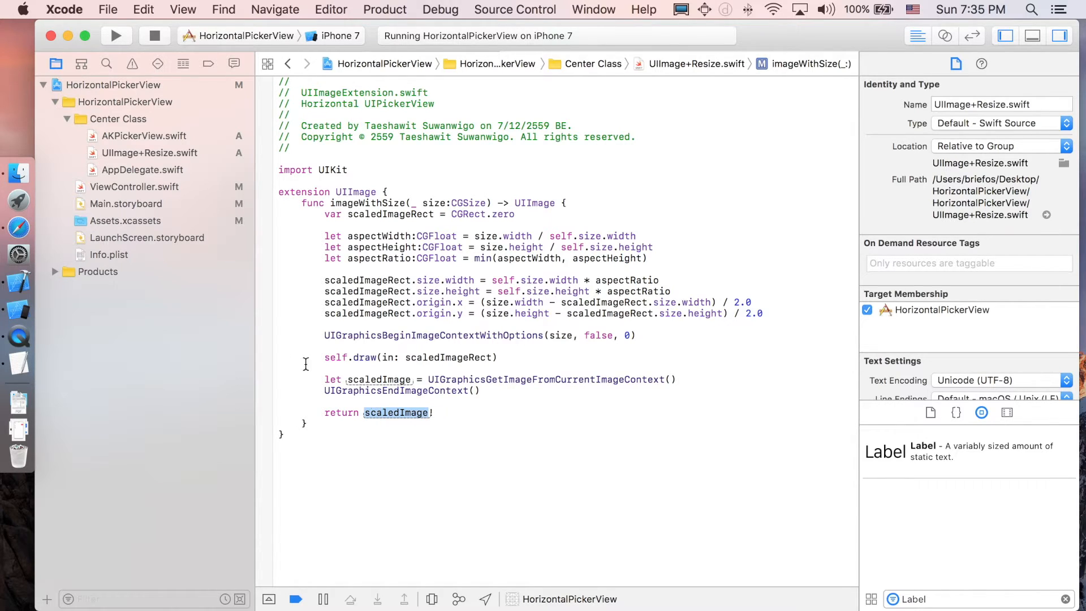
left_click(134, 187)
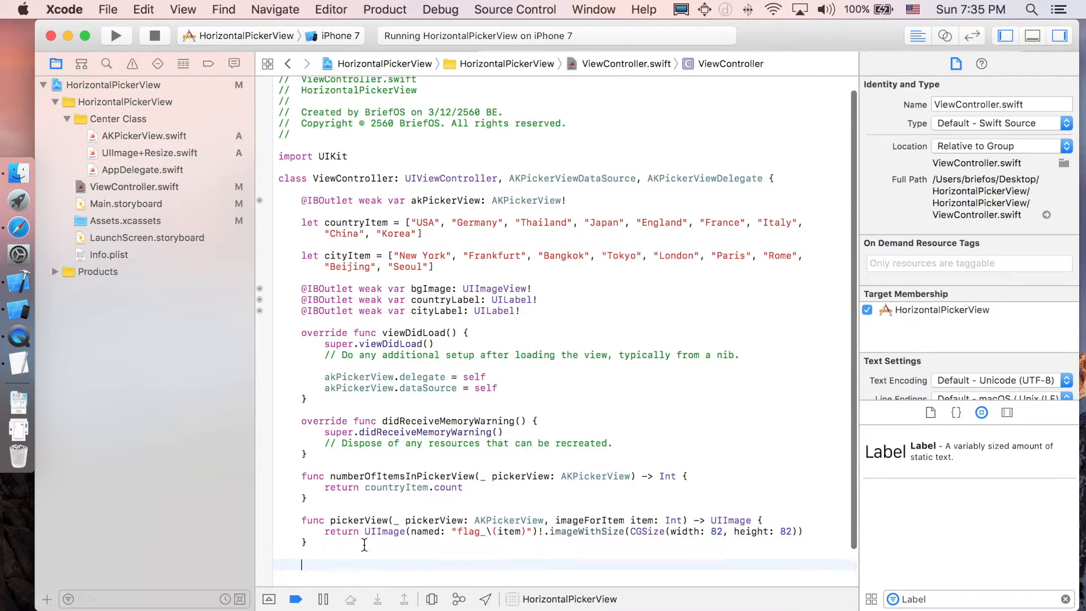
Step: Add pickerView(_:didSelectItem:) setting bgImage.image to UIImage(named: "country_\(item)")
type("pick")
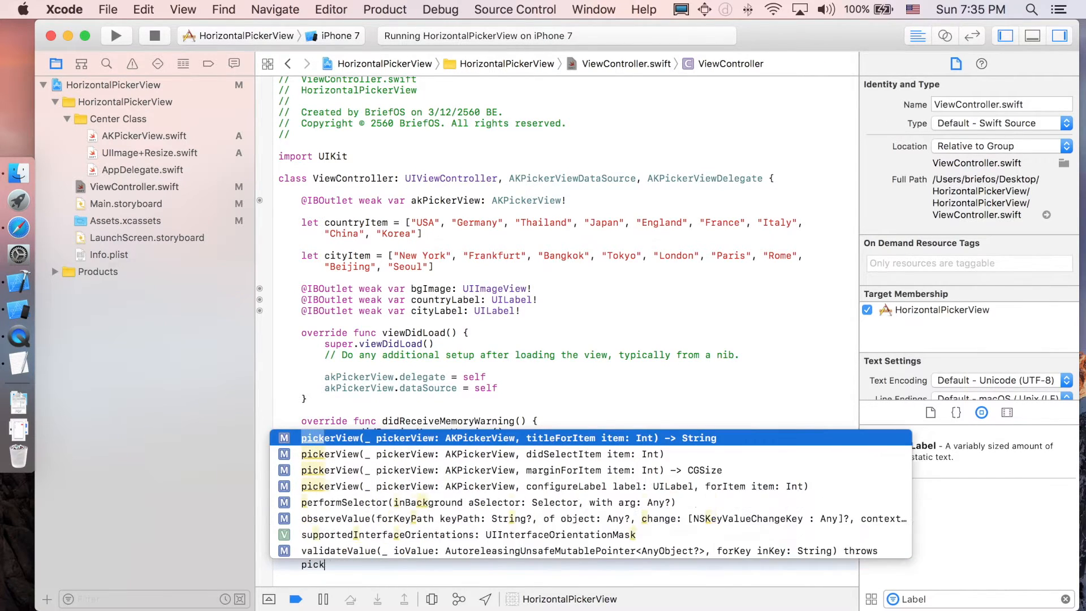
type("er")
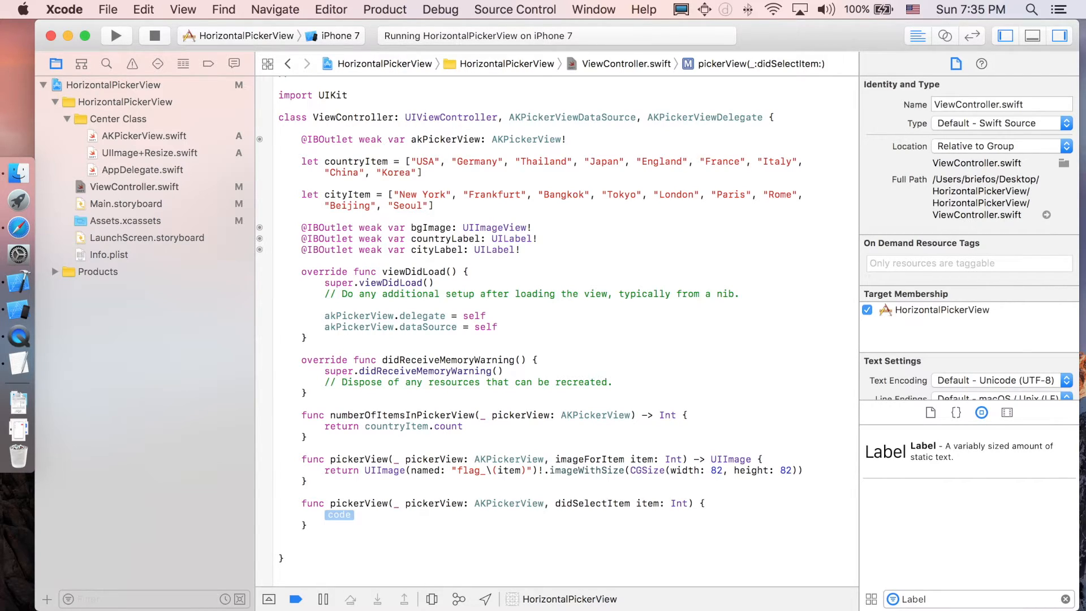
type("bgImage.image = UIIm")
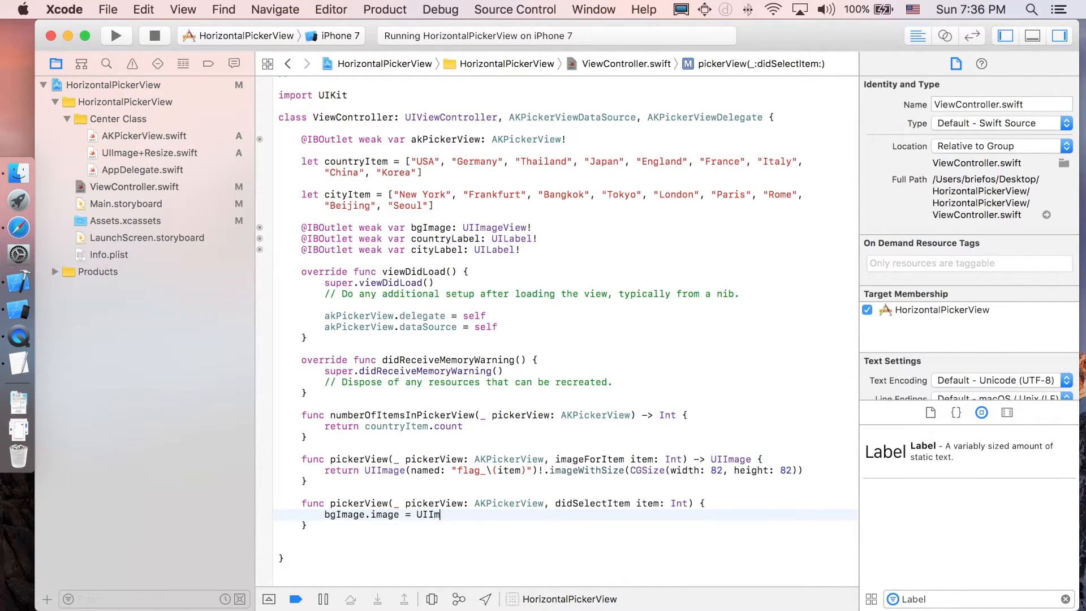
type("age(named: \"c")
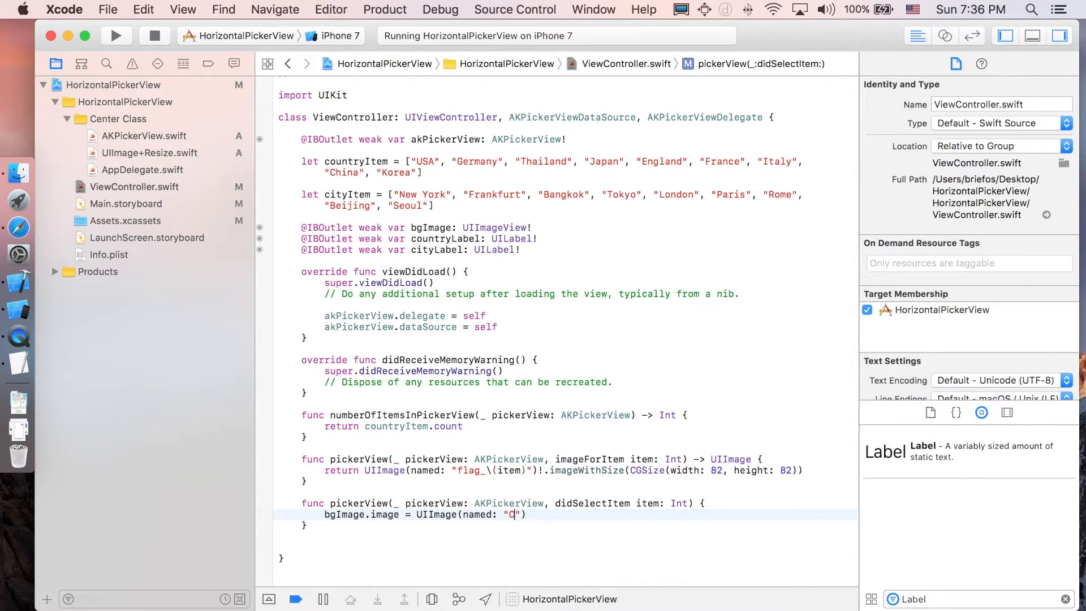
type("ountry")
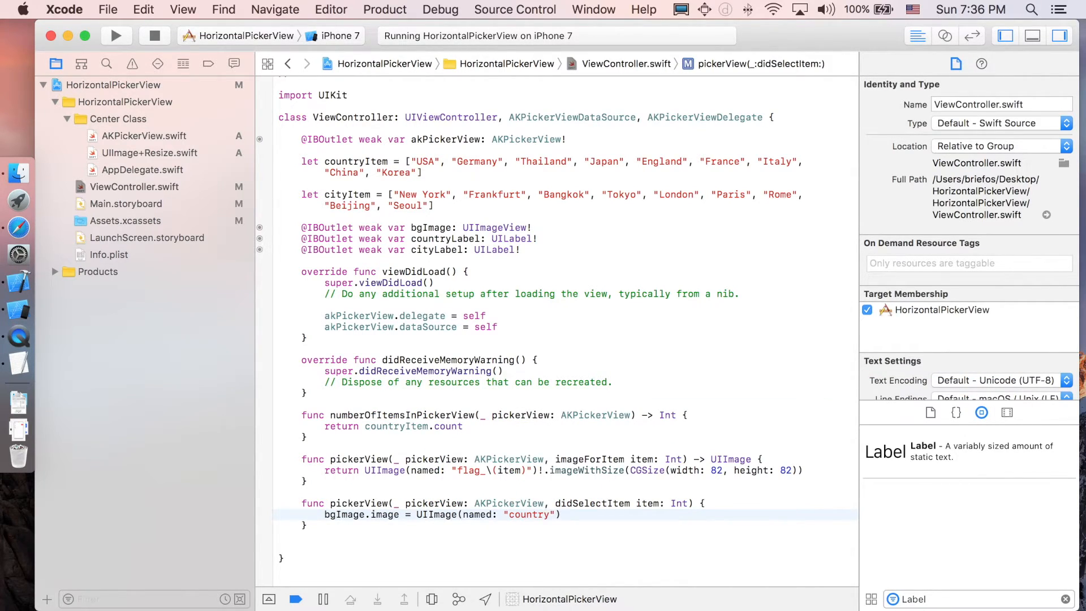
type("_\\(item)")
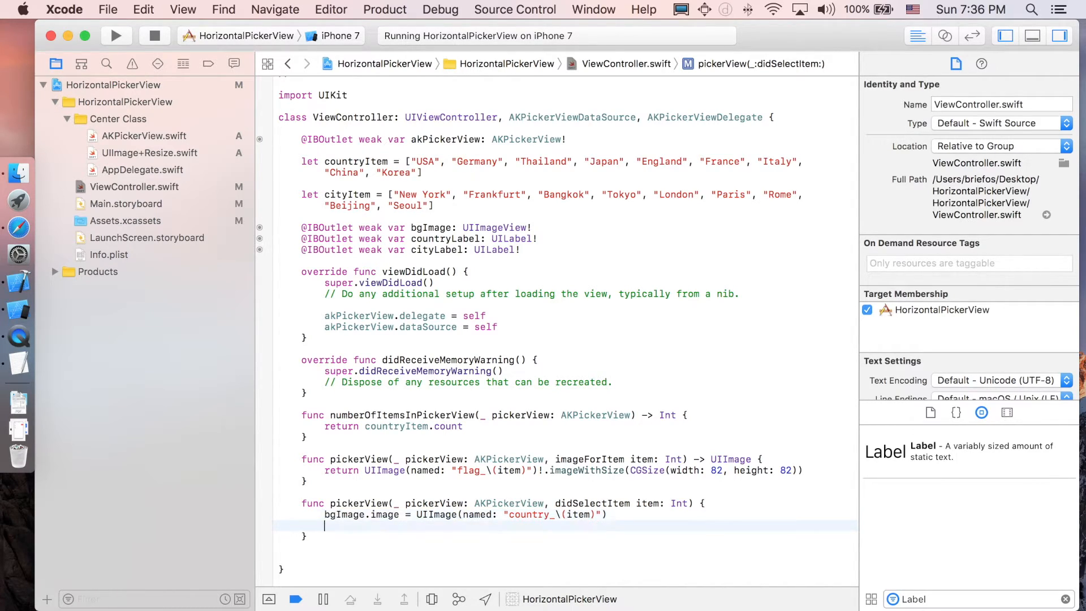
Step: Set countryLabel.text from countryItem[item] and cityLabel.text from cityItem[item], then build
type("countryLabel.text")
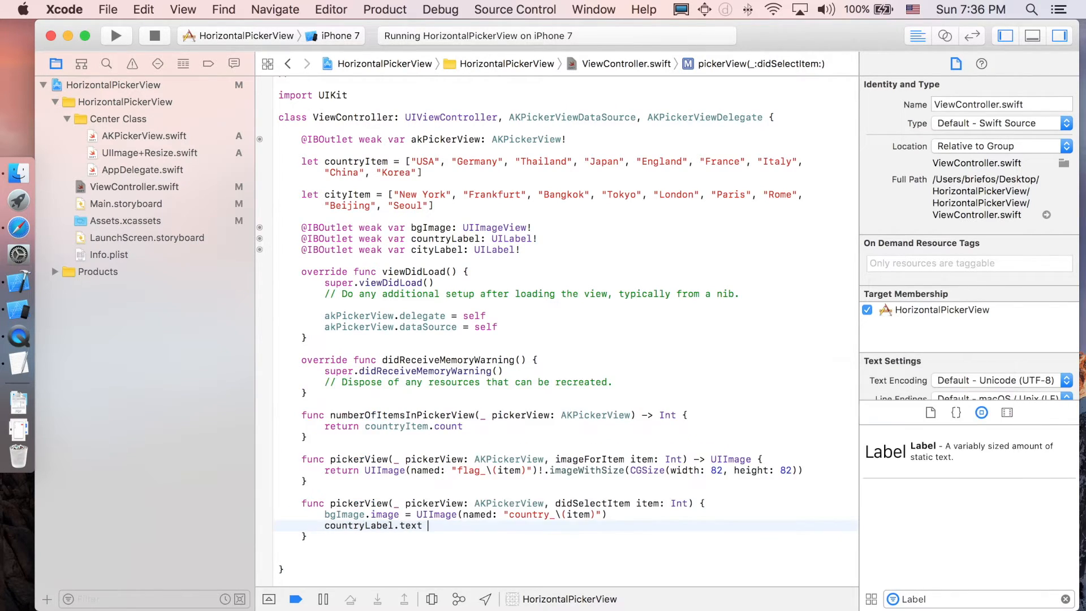
type("= c")
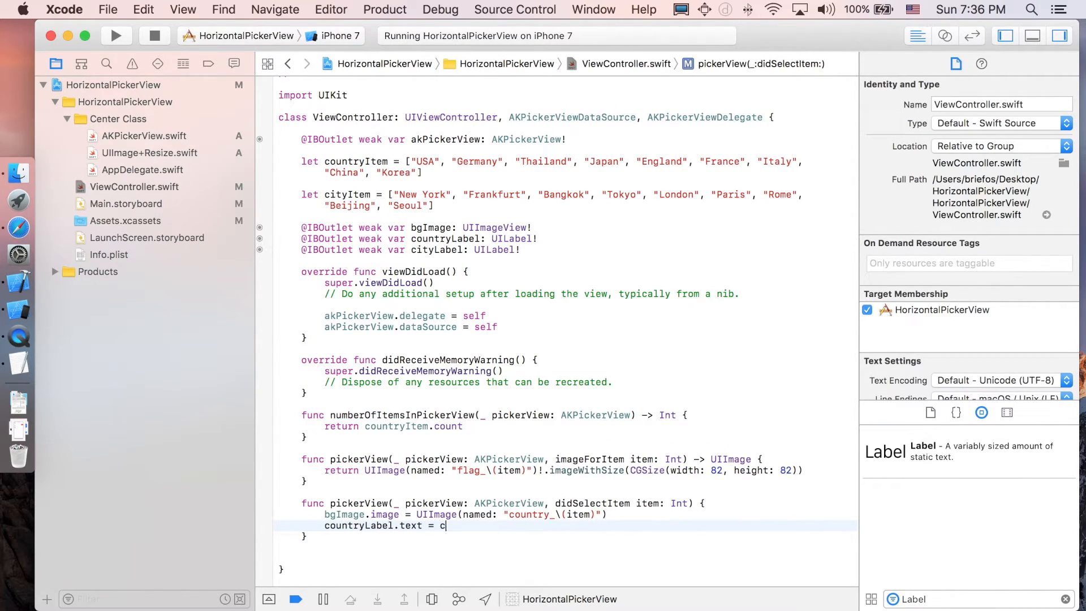
type("ountryItem")
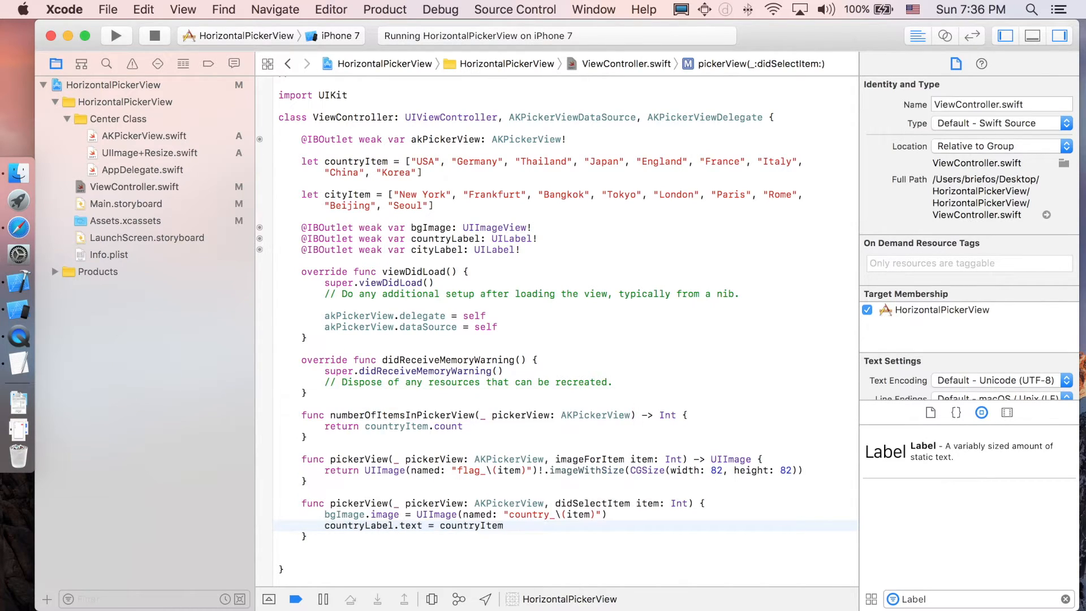
type("[item")
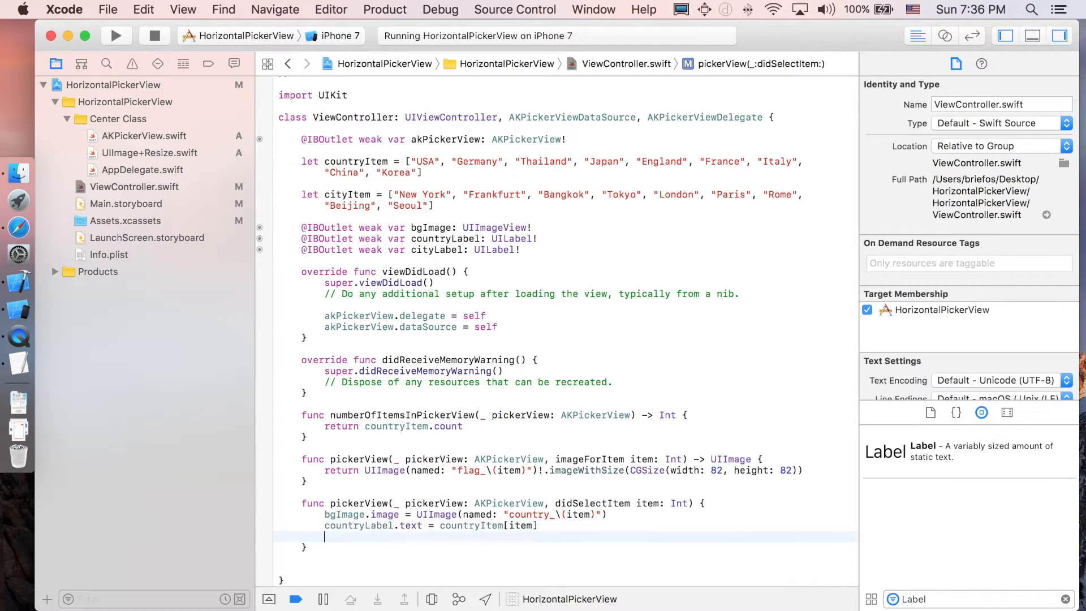
type("cityLabel.text =")
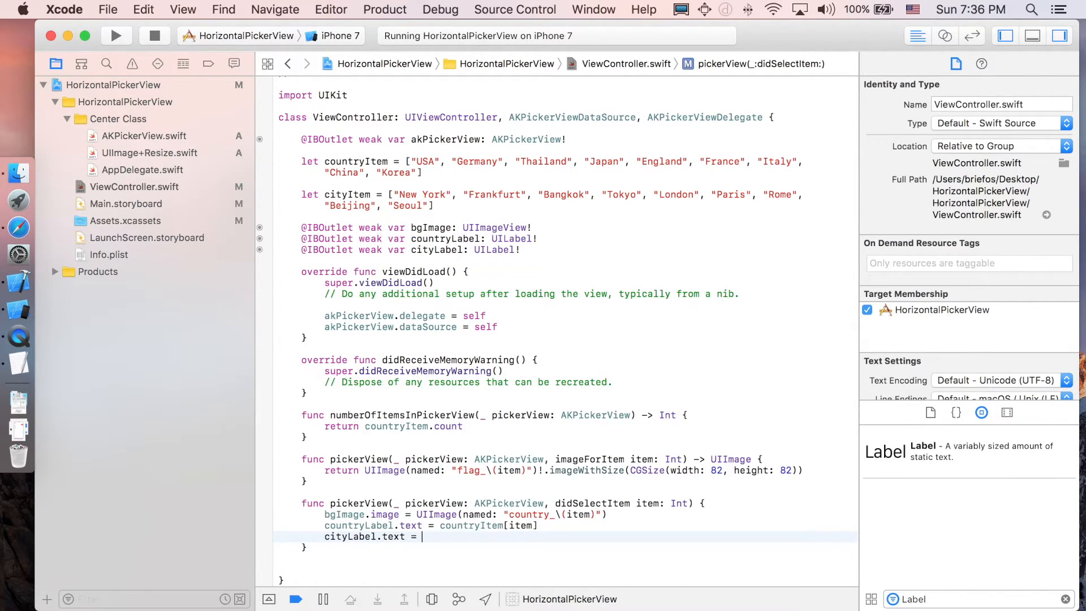
type("i")
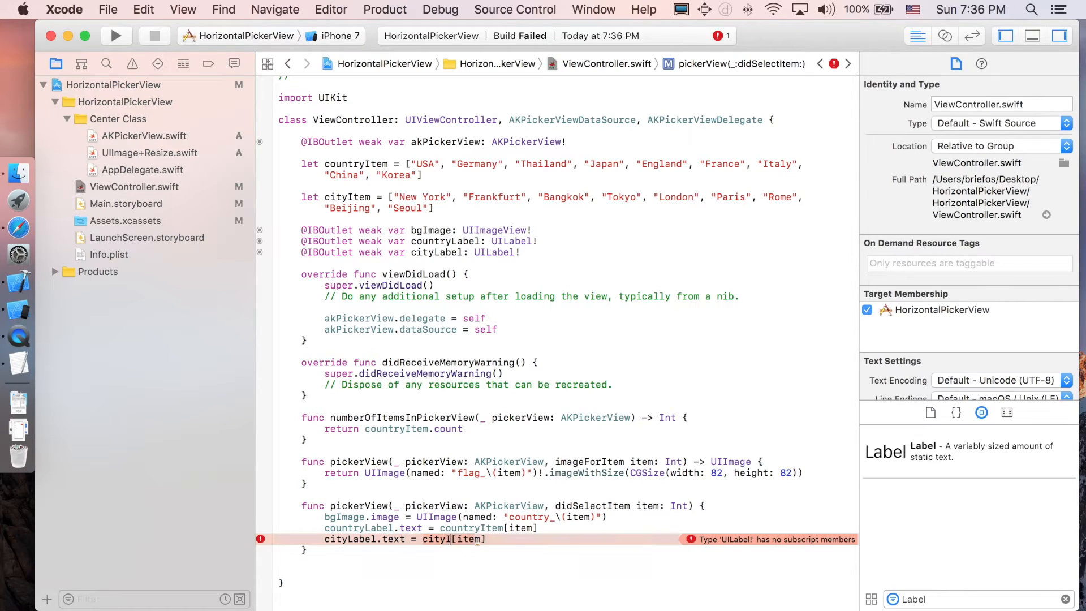
left_click(116, 35)
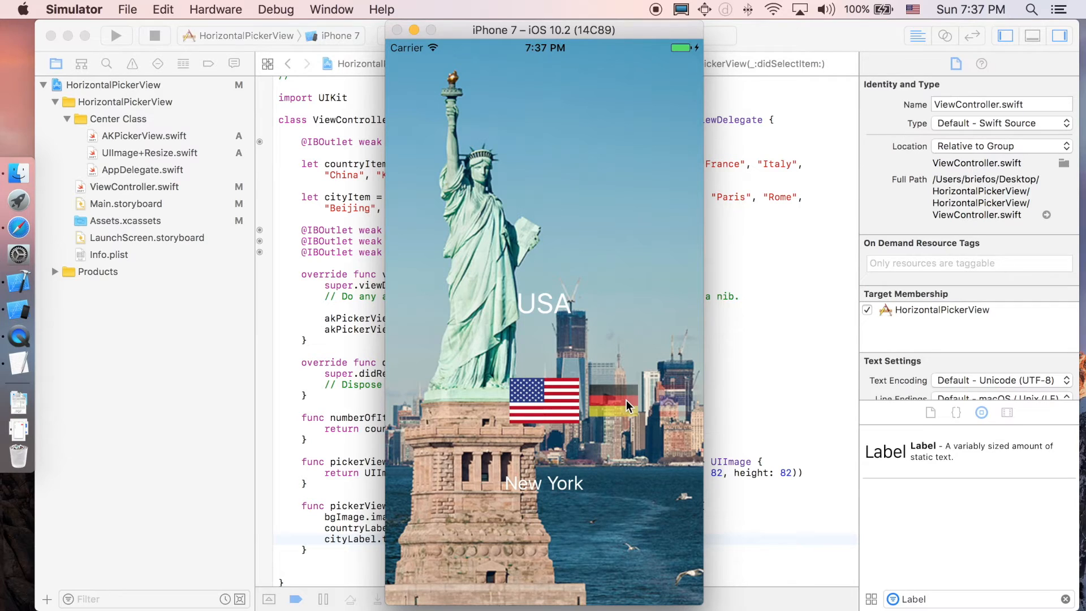
mouse_move(740, 385)
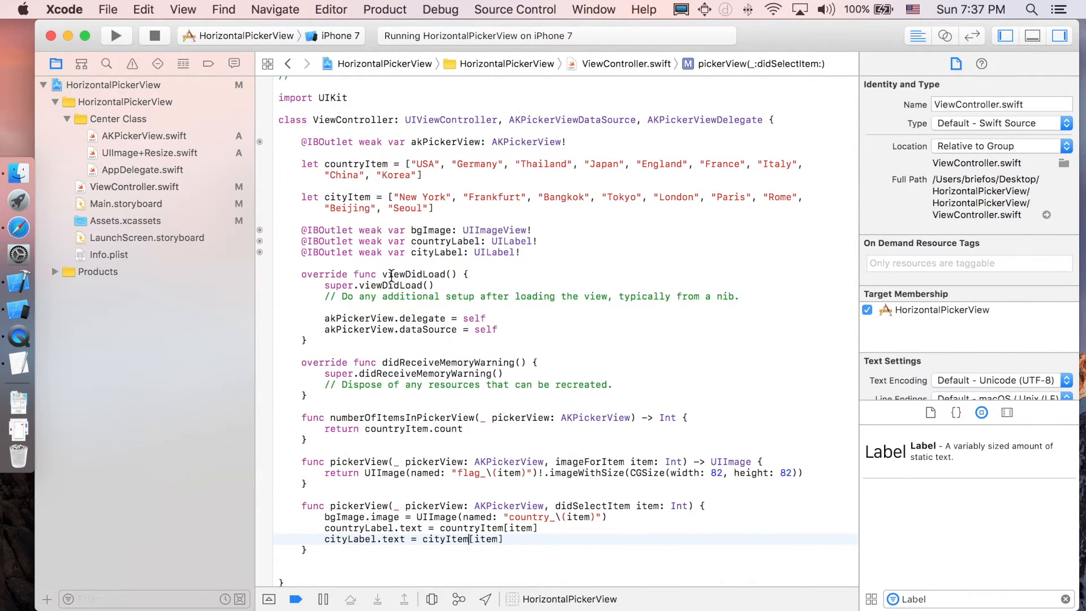
Step: In viewDidLoad set bgImage to country_0 and the country and city labels from item 0, then run
left_click(497, 329)
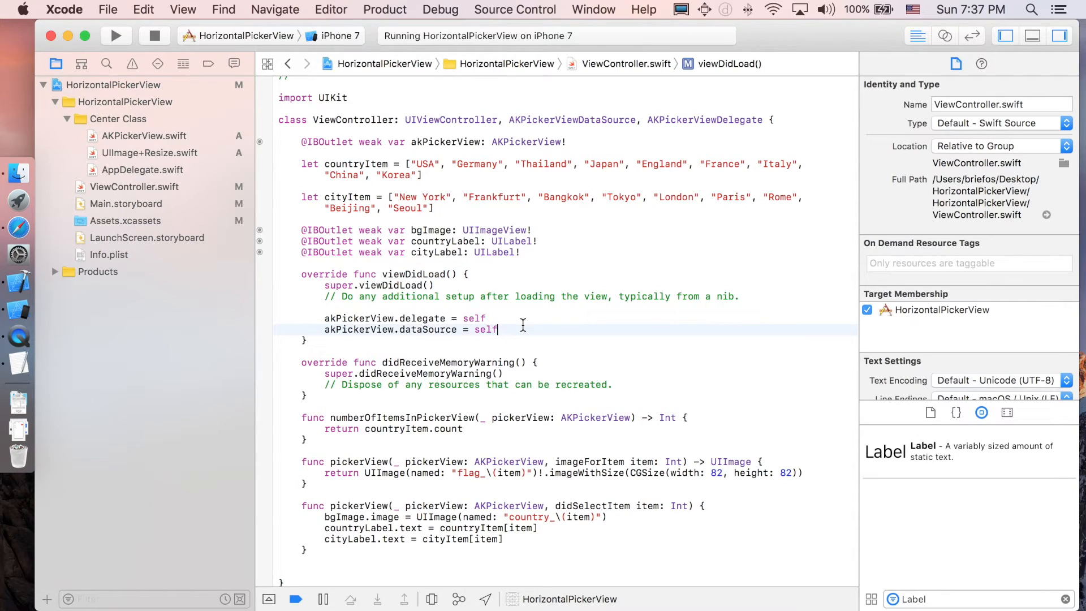
key("return")
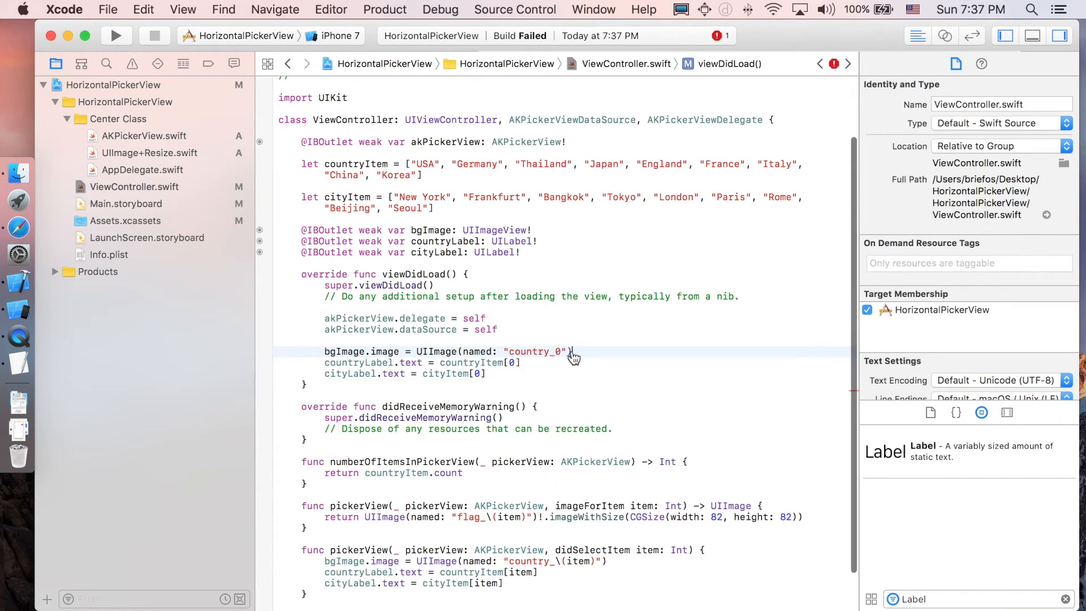
left_click(117, 35)
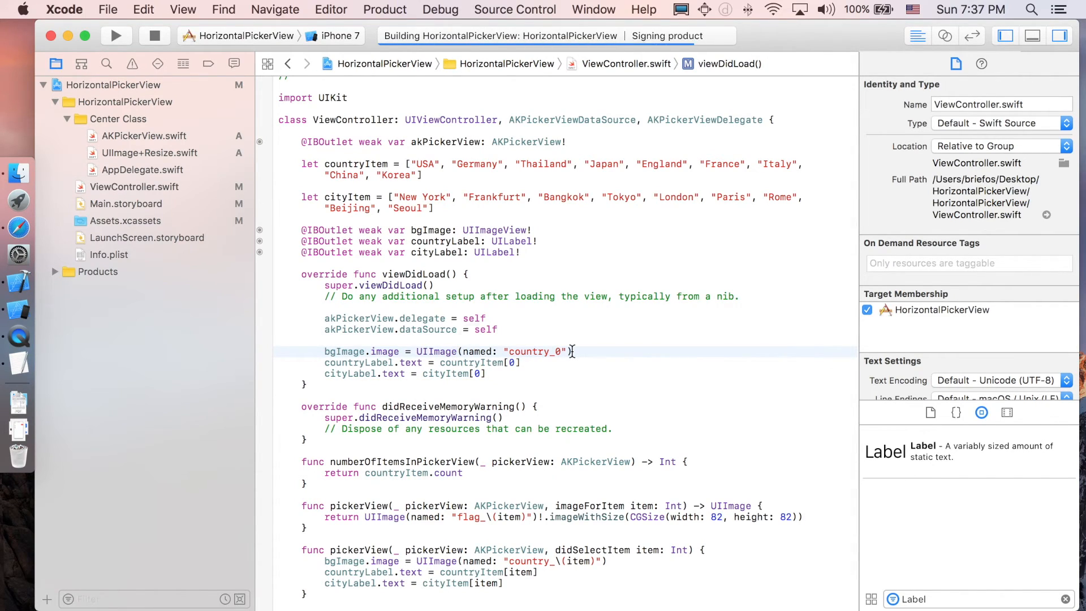
left_click(116, 35)
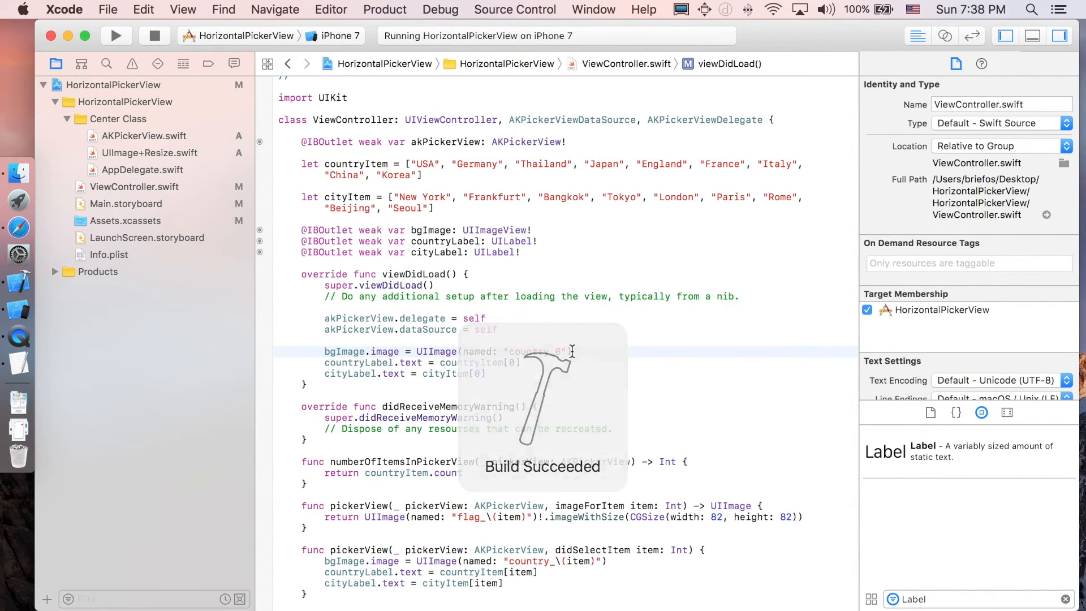